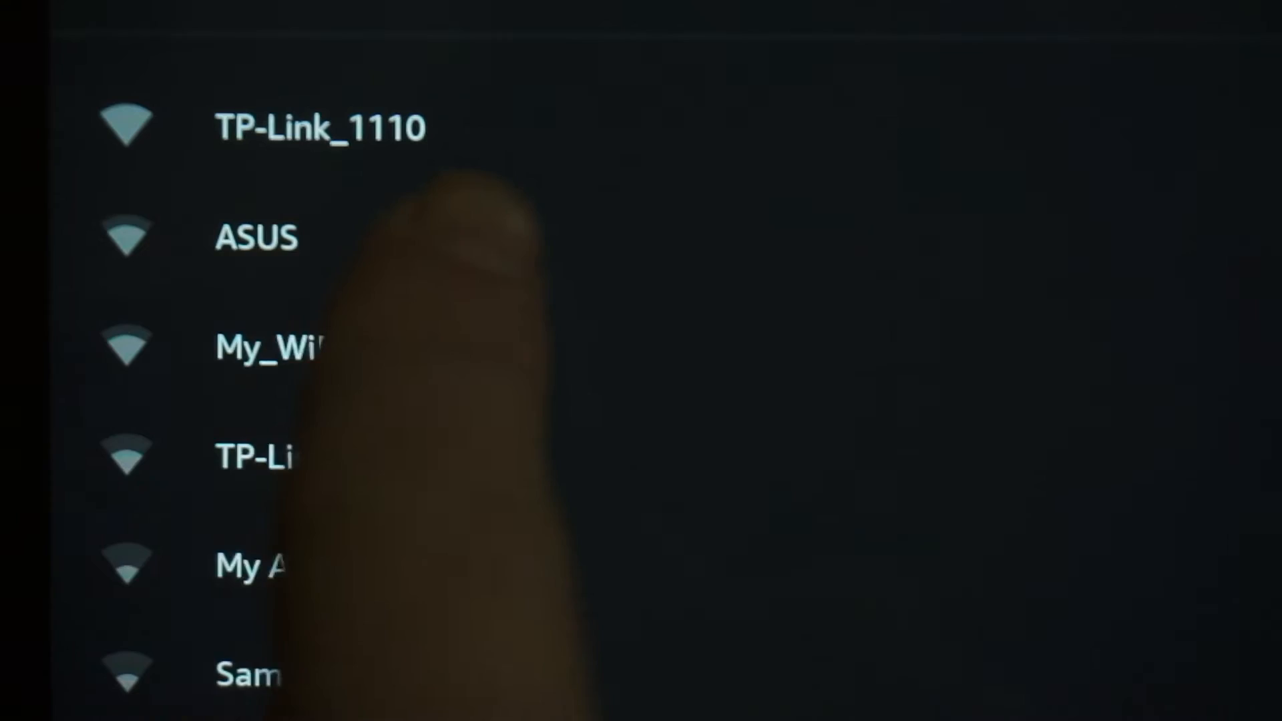
- Join the TP-Link_1110 Wi-Fi network using its password
click(320, 127)
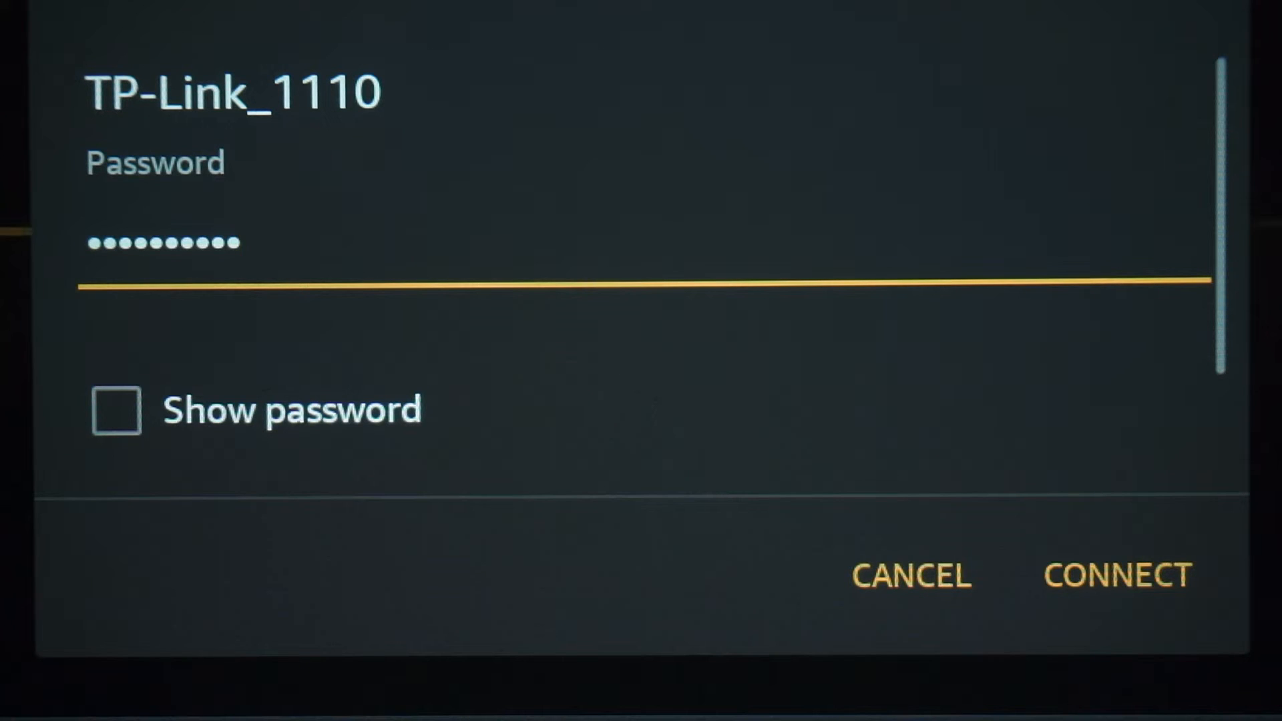
click(1116, 575)
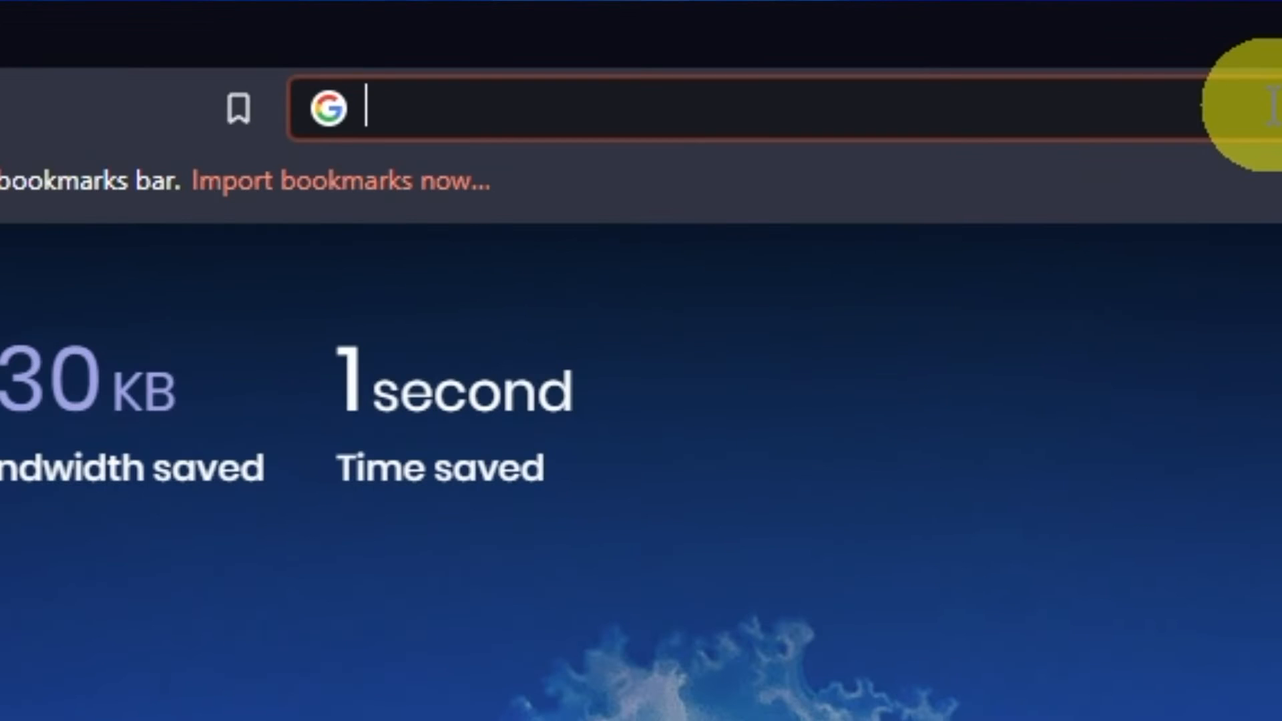
- Browse to the router at 192.168.0.1 and enter the local password
text(192.168.0.1)
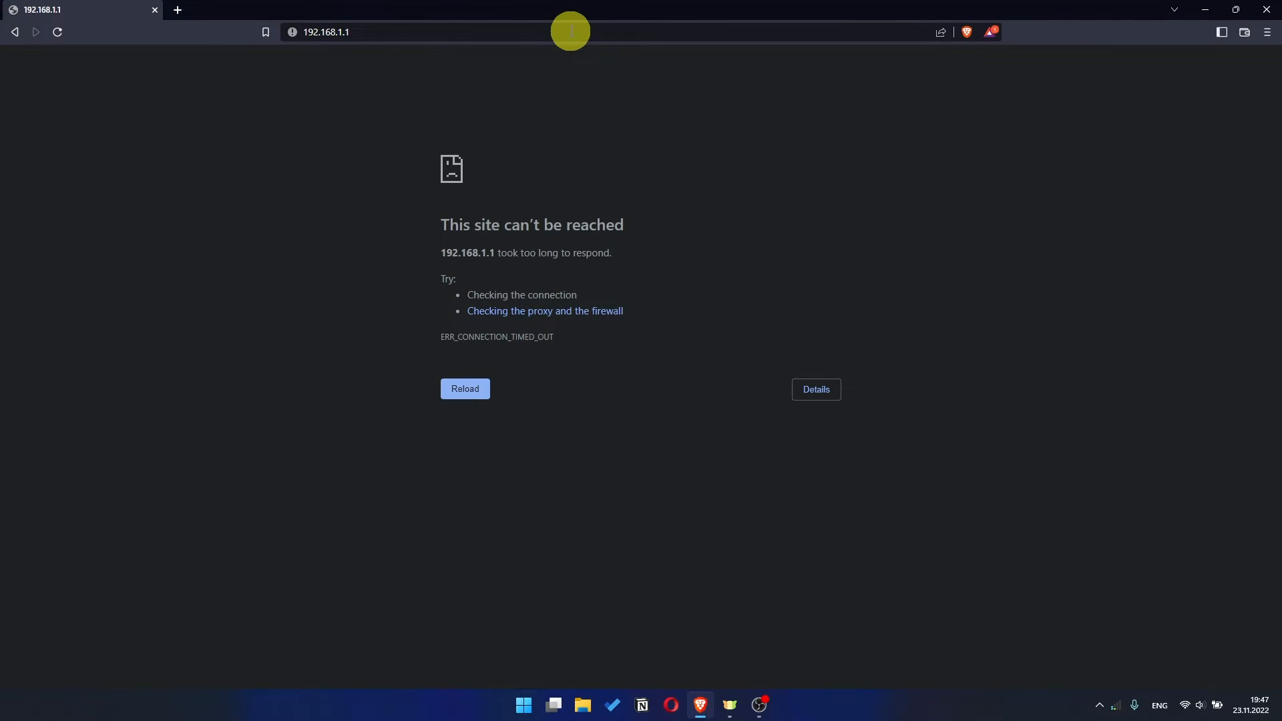
click(464, 389)
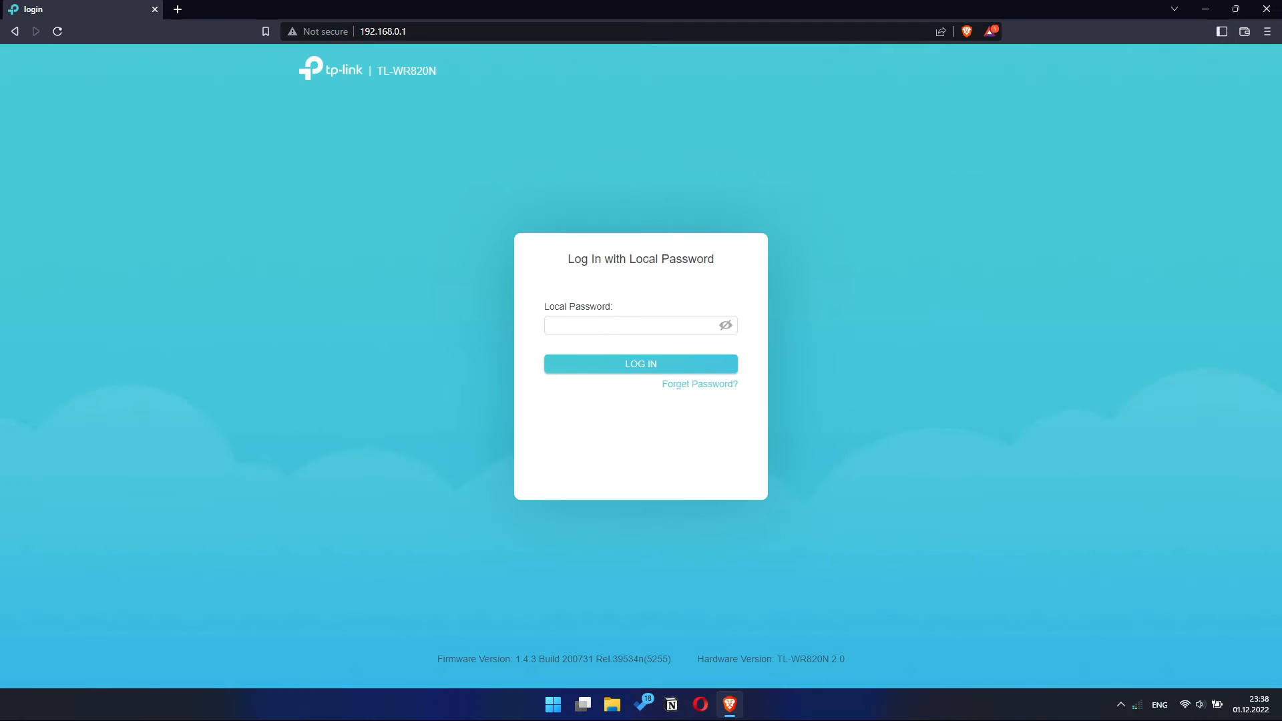
click(383, 32)
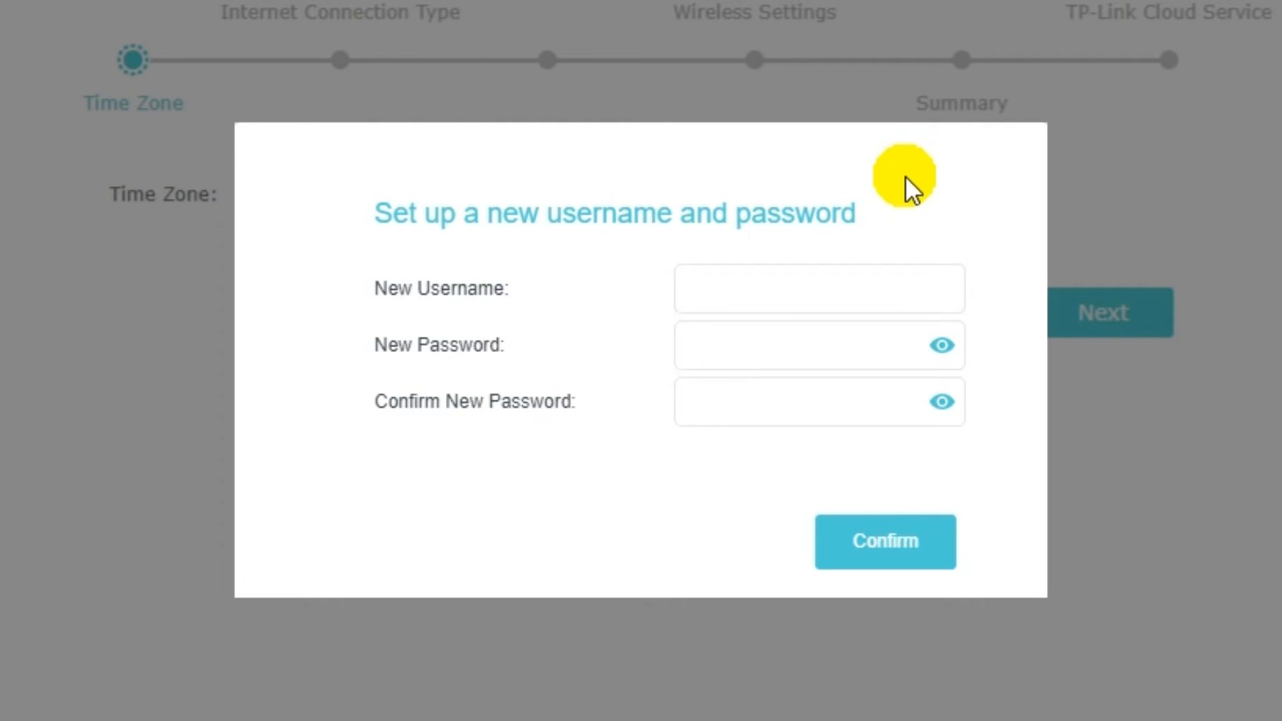
mouse_move(848, 231)
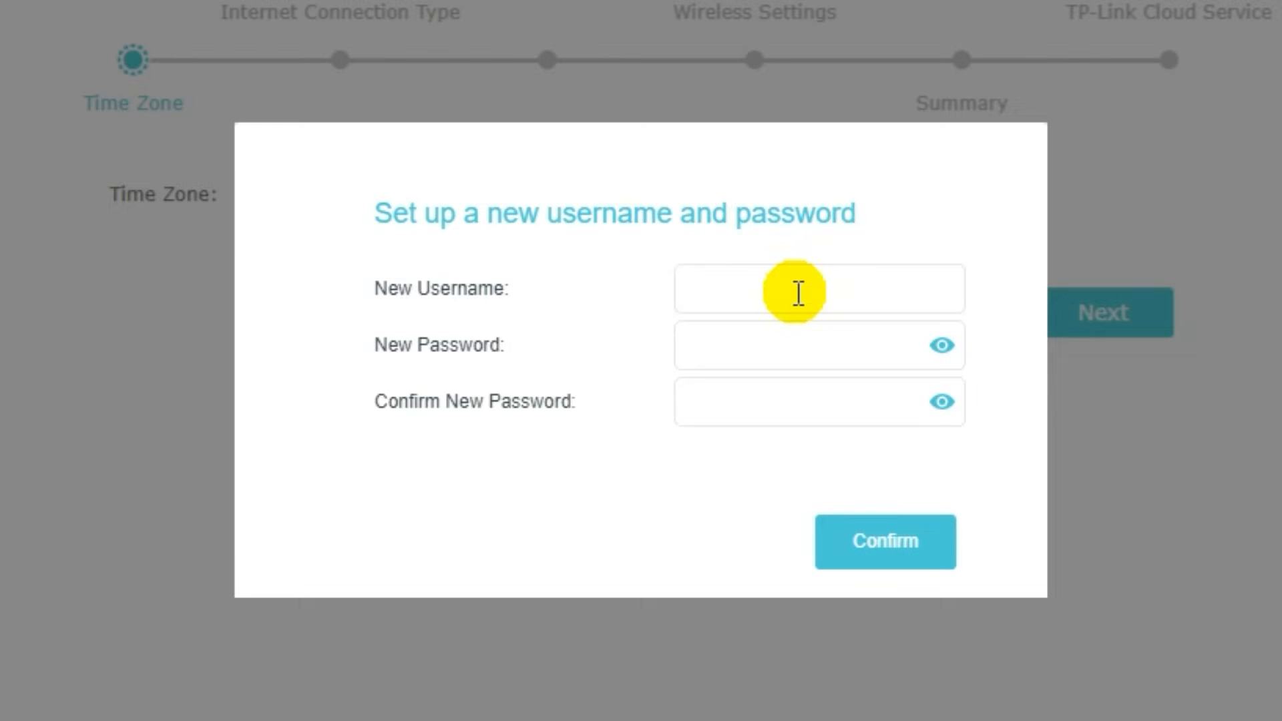
- Set the new admin username and matching password, then confirm them
text(name)
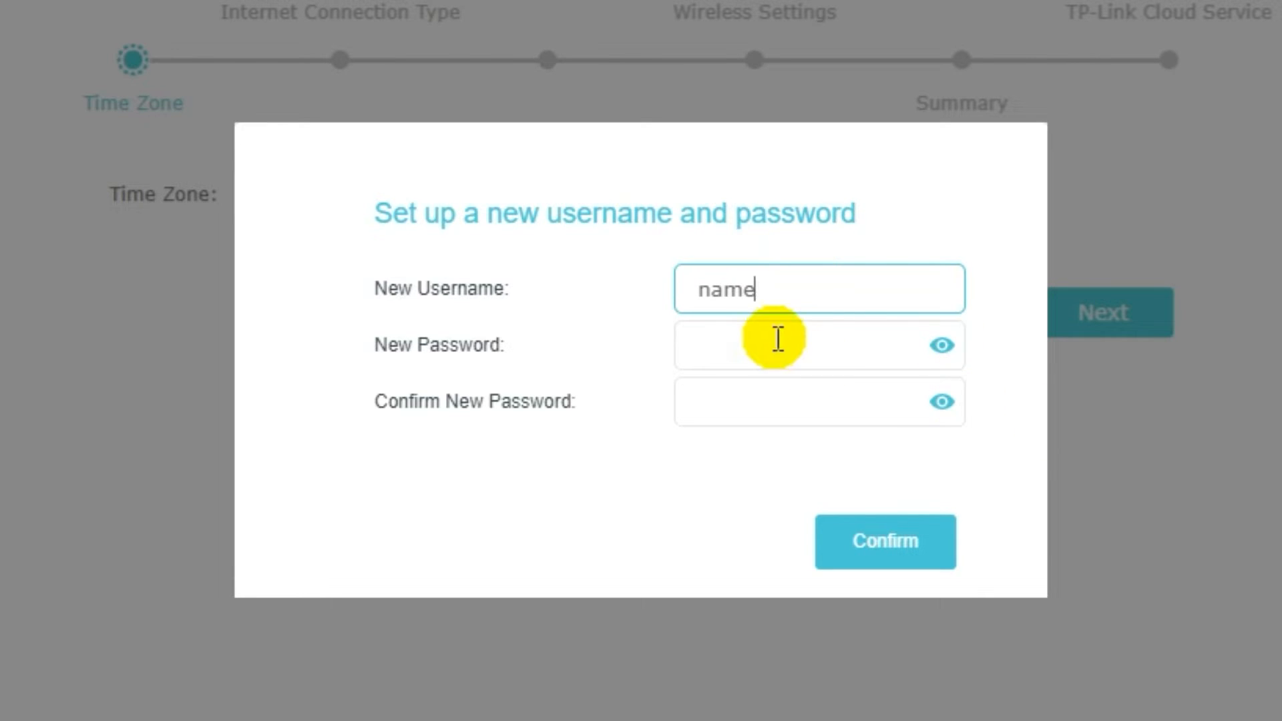
text(password)
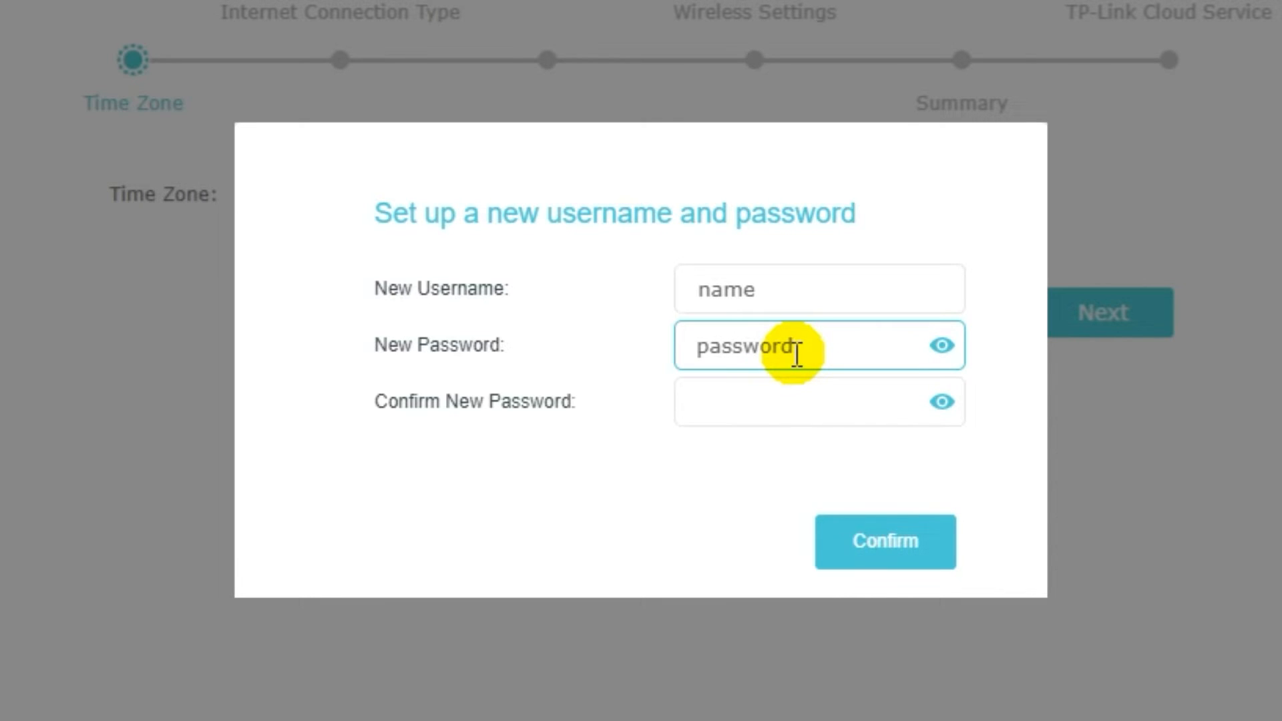
text(password)
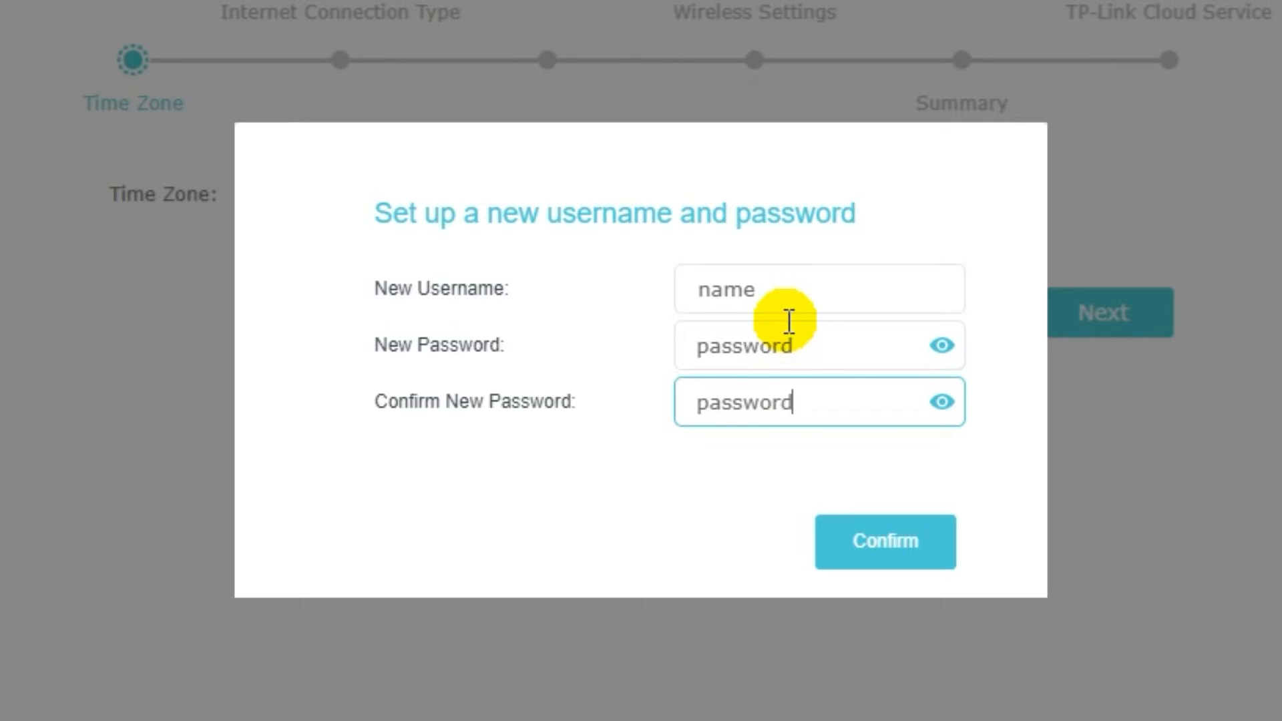
click(885, 541)
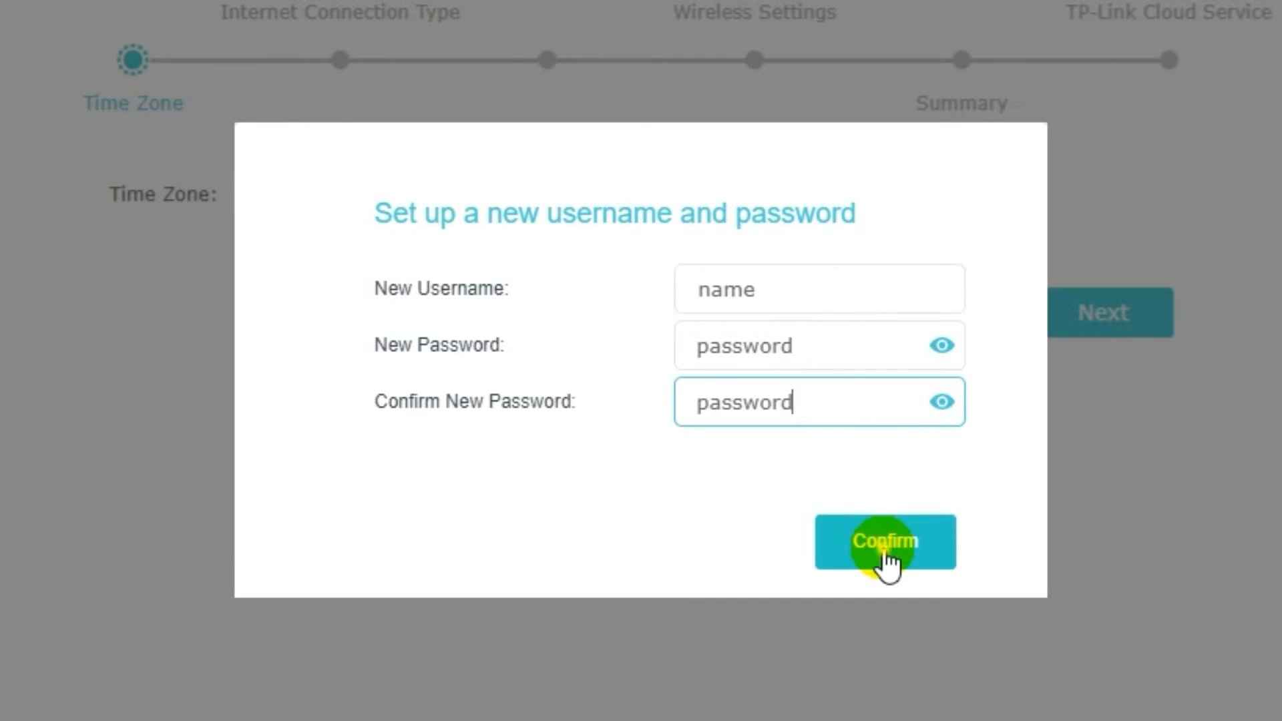
click(884, 540)
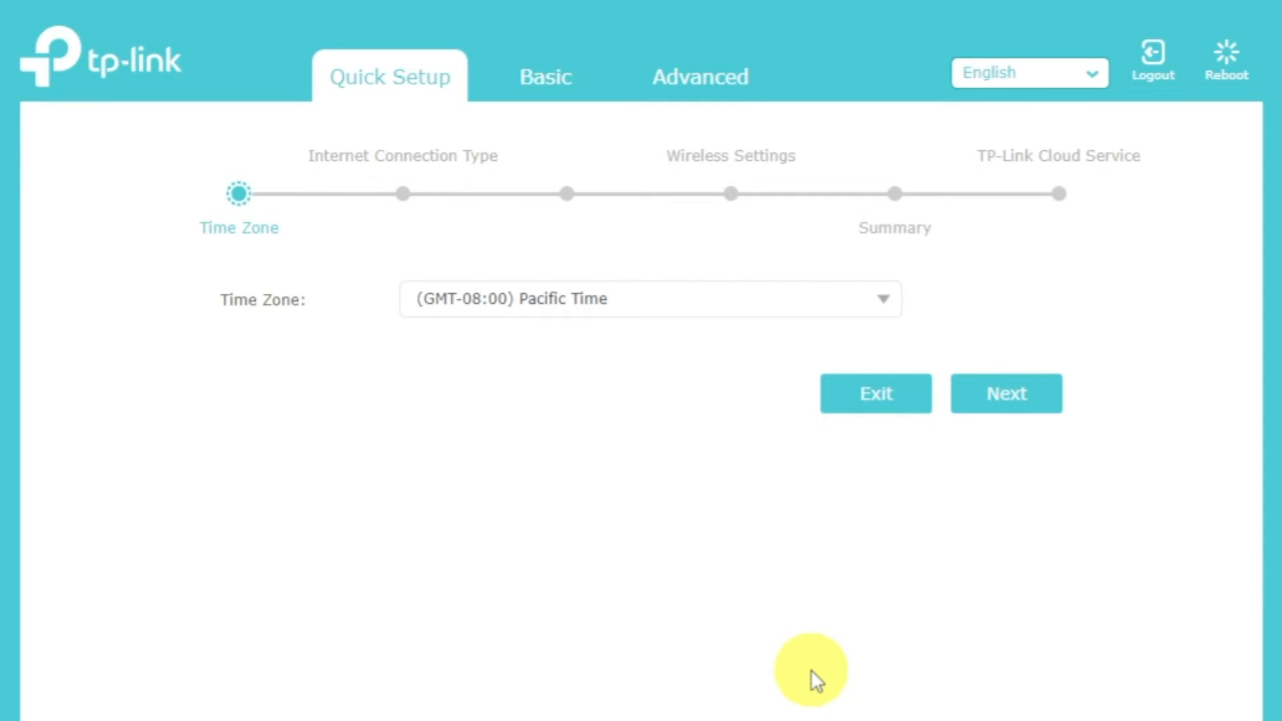
mouse_move(876, 325)
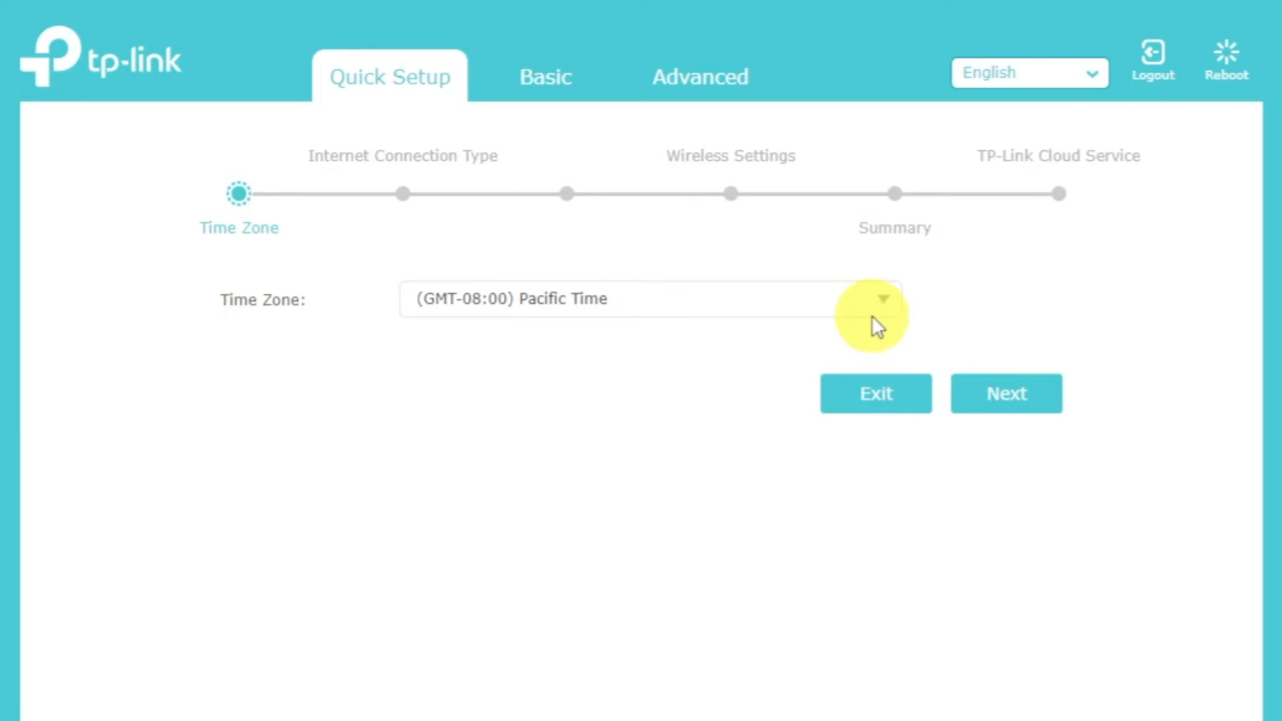
- Leave the time zone at (GMT-08:00) Pacific Time and continue
click(882, 299)
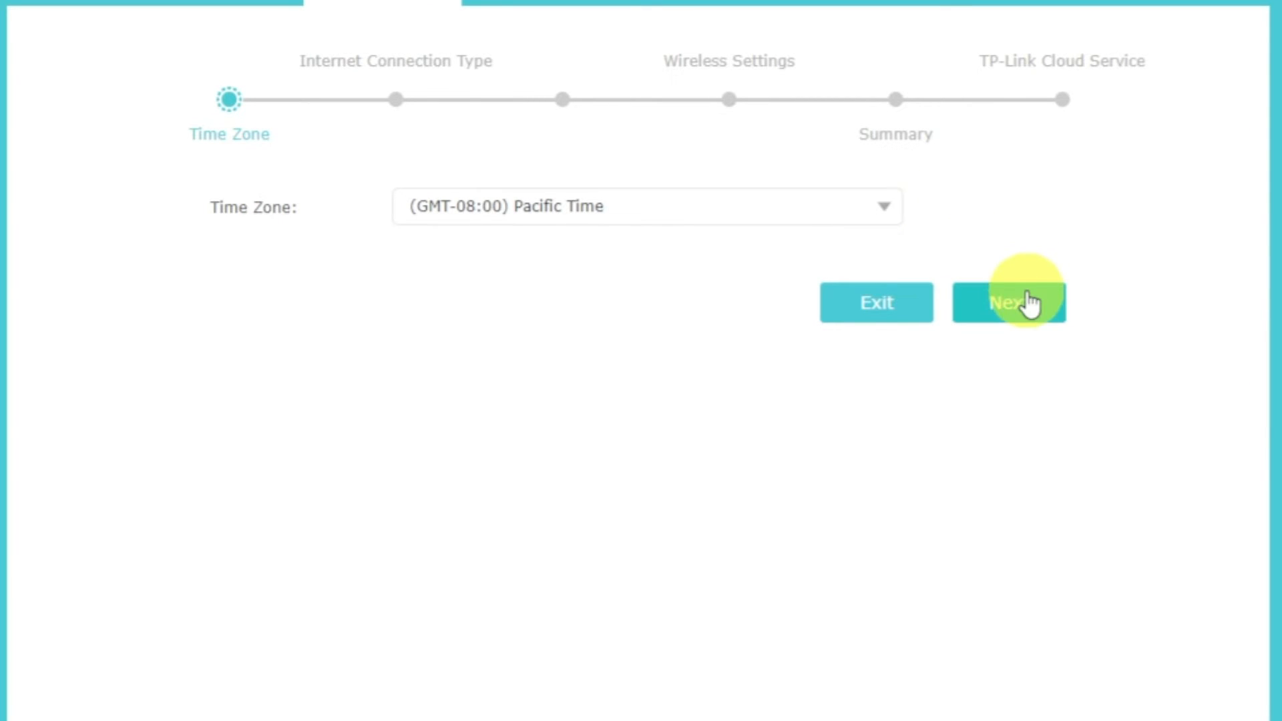
click(1008, 303)
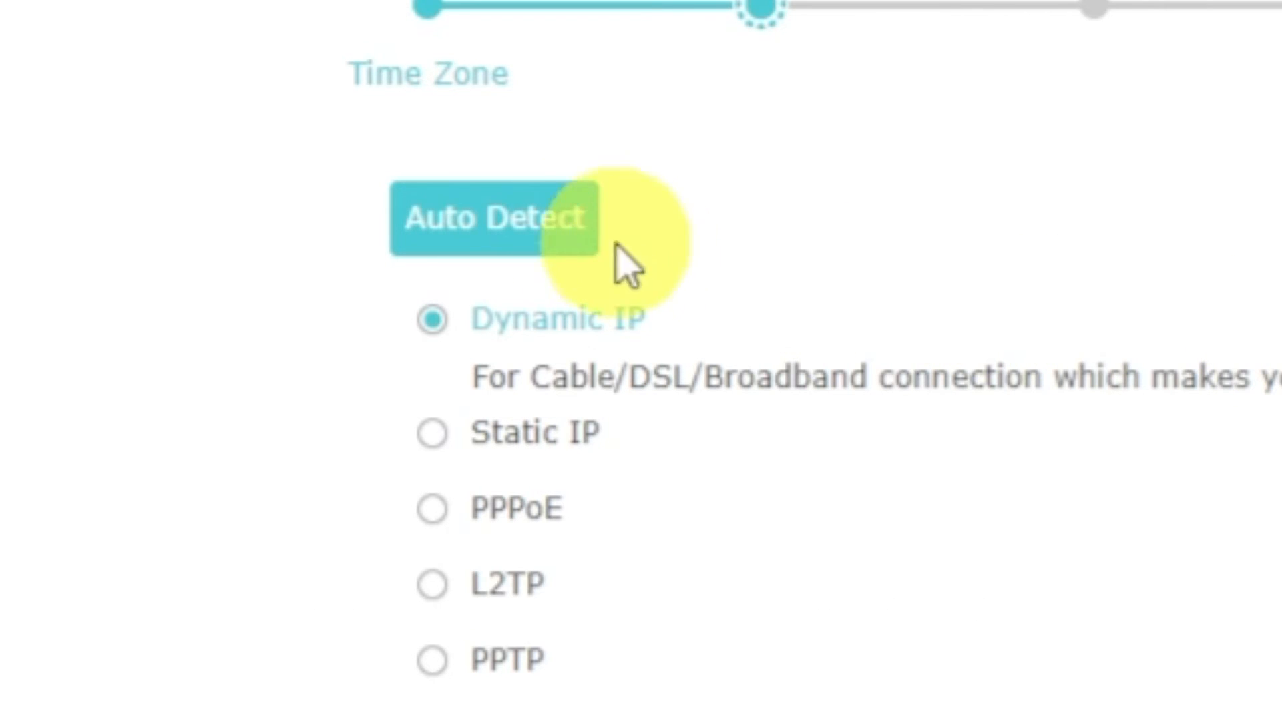
- Auto-detect and choose Dynamic IP, continuing without cloning the MAC address
click(491, 218)
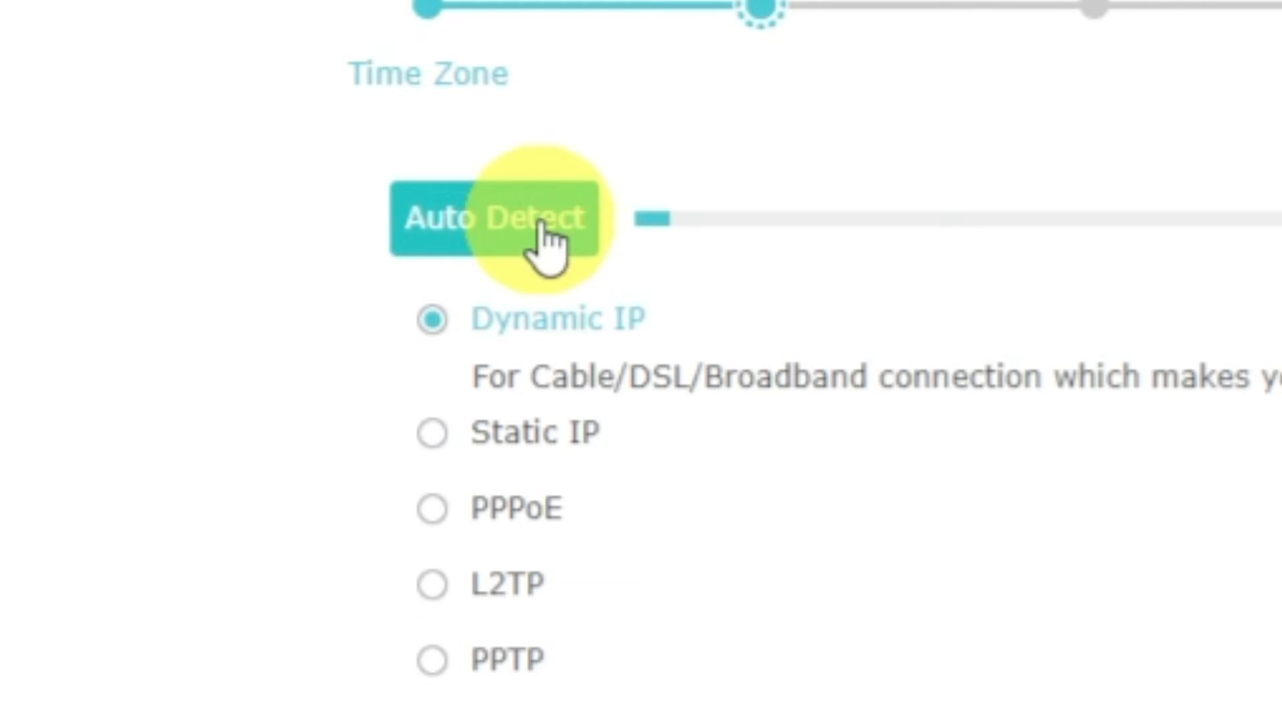
click(498, 219)
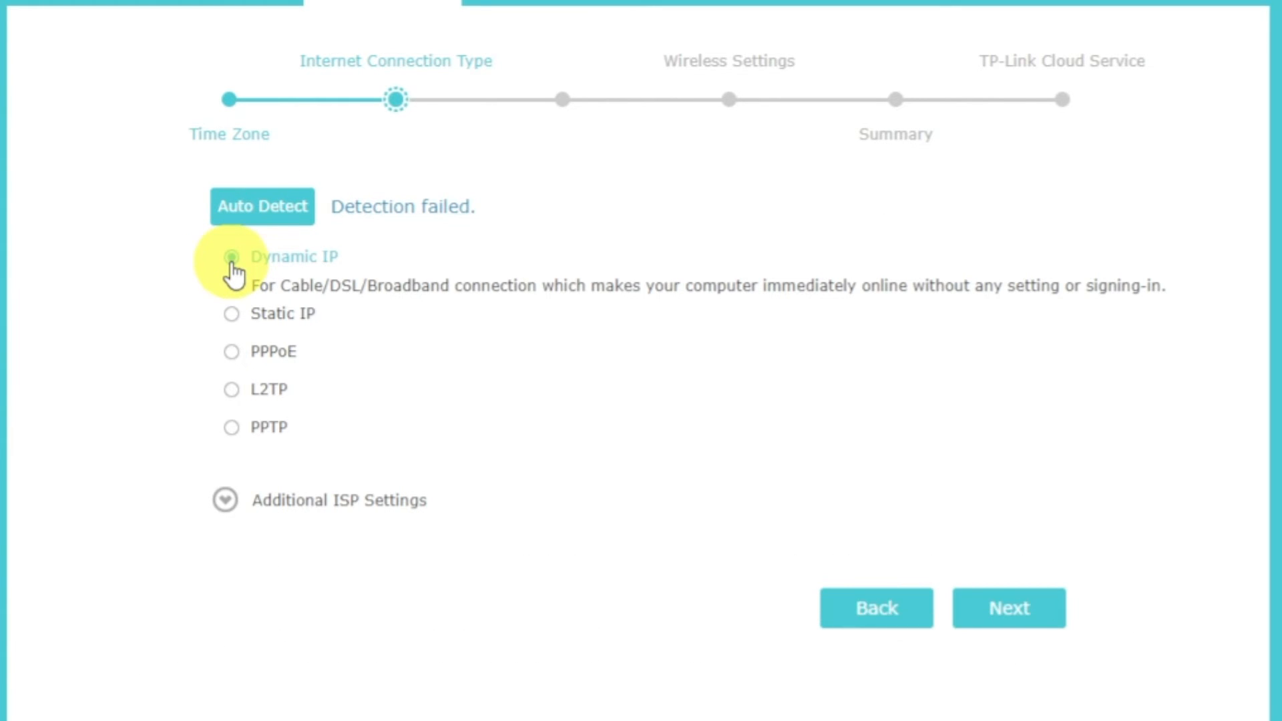
click(1008, 607)
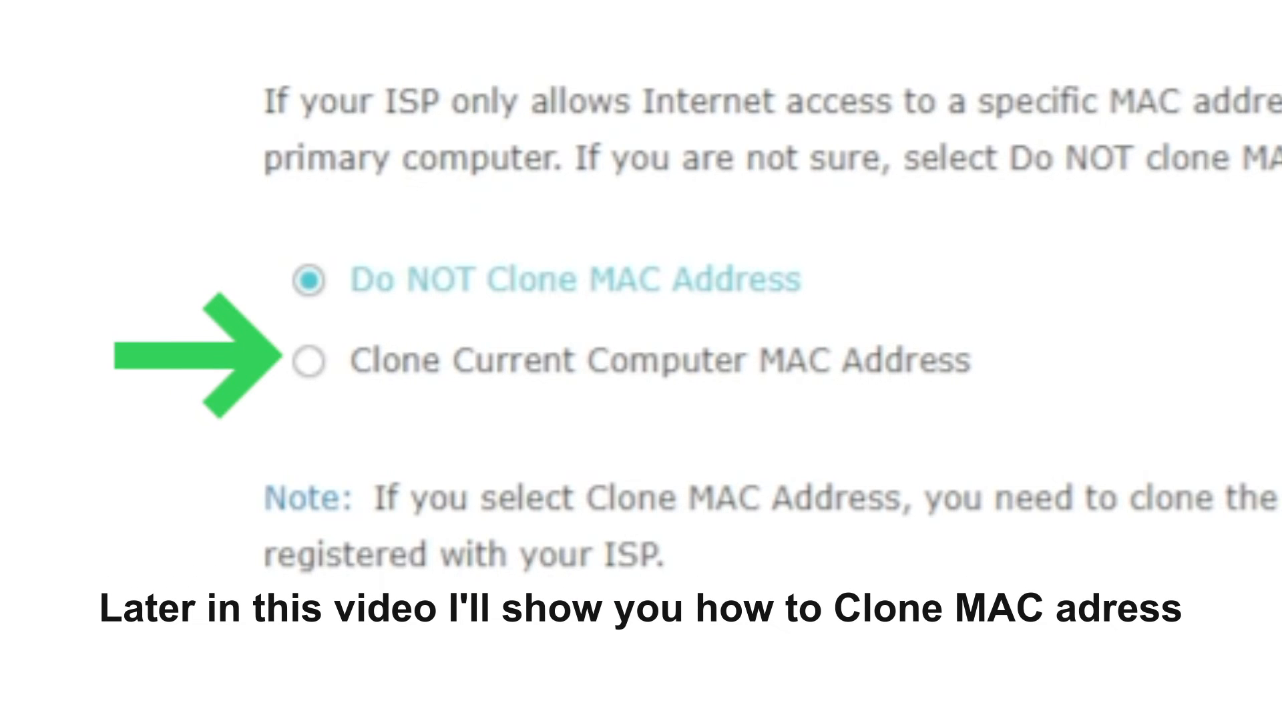
click(1079, 597)
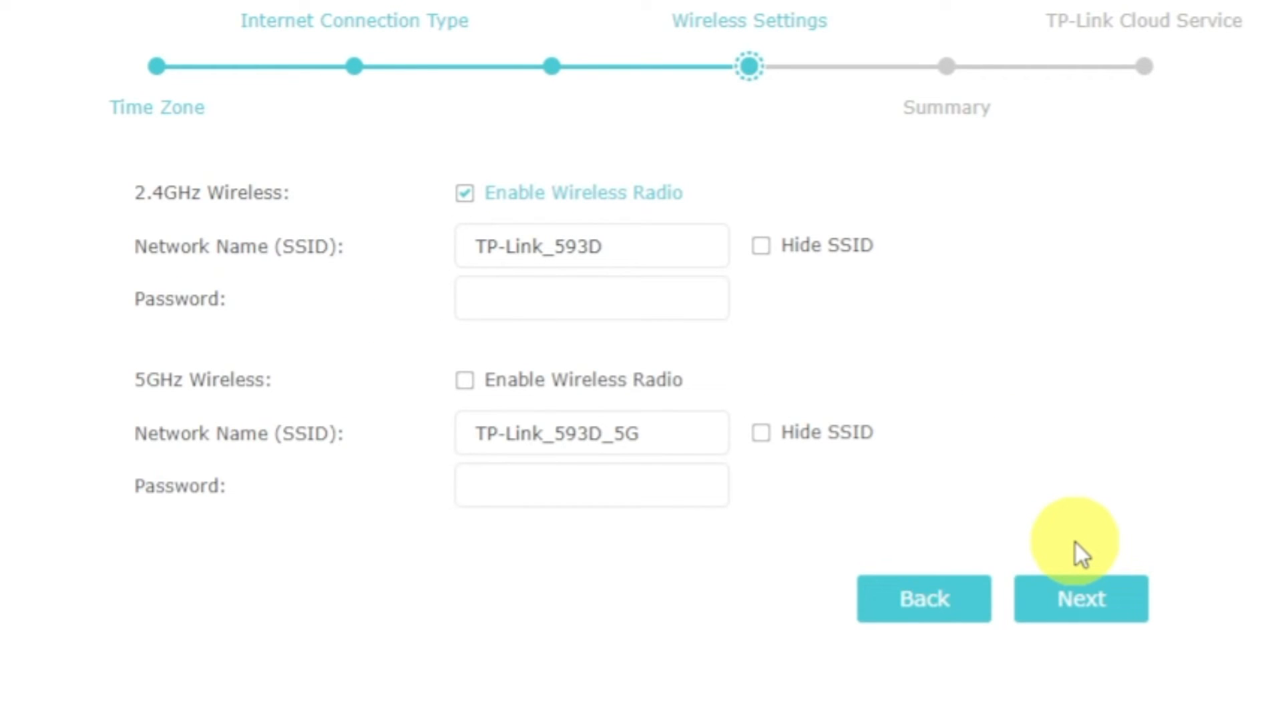
mouse_move(1053, 556)
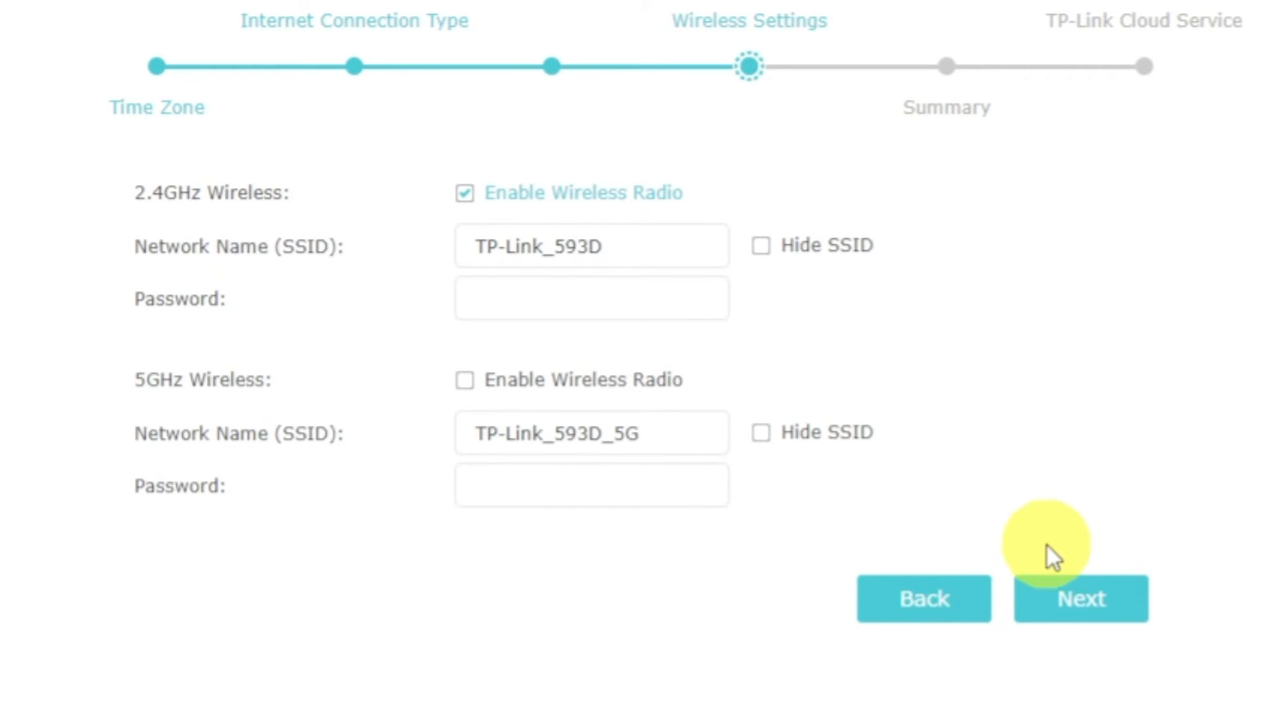
mouse_move(465, 379)
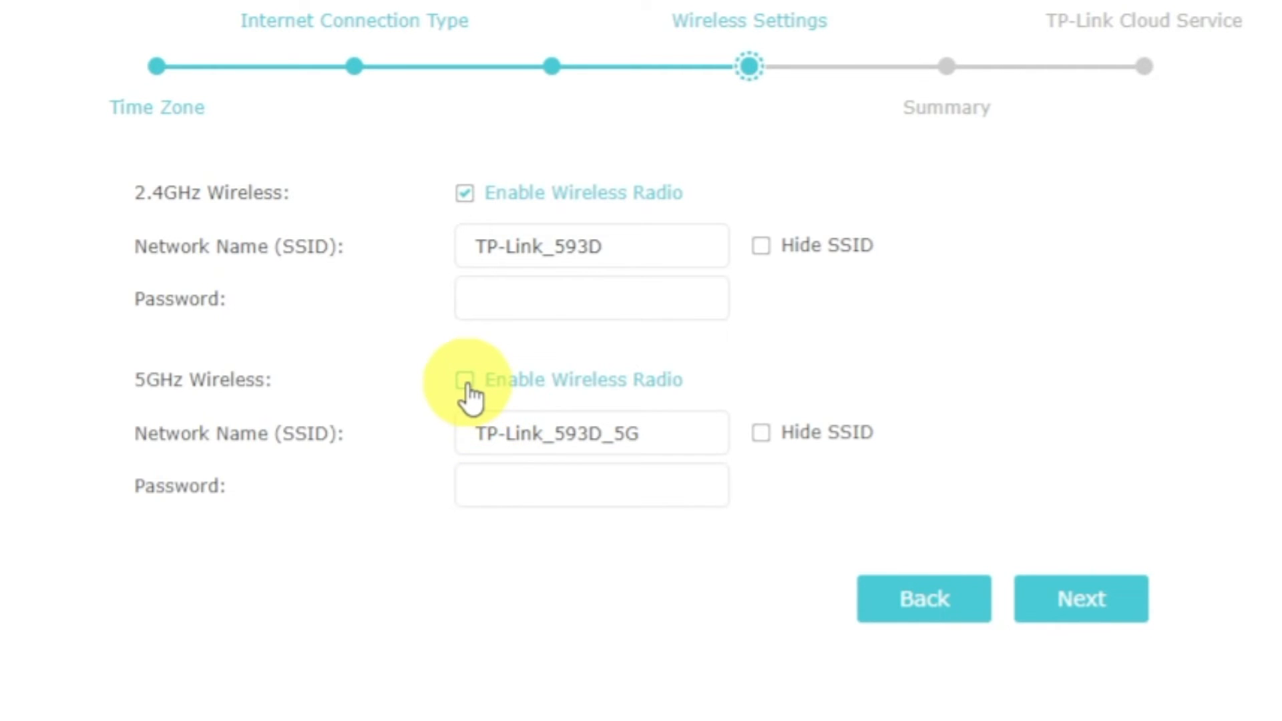
click(464, 379)
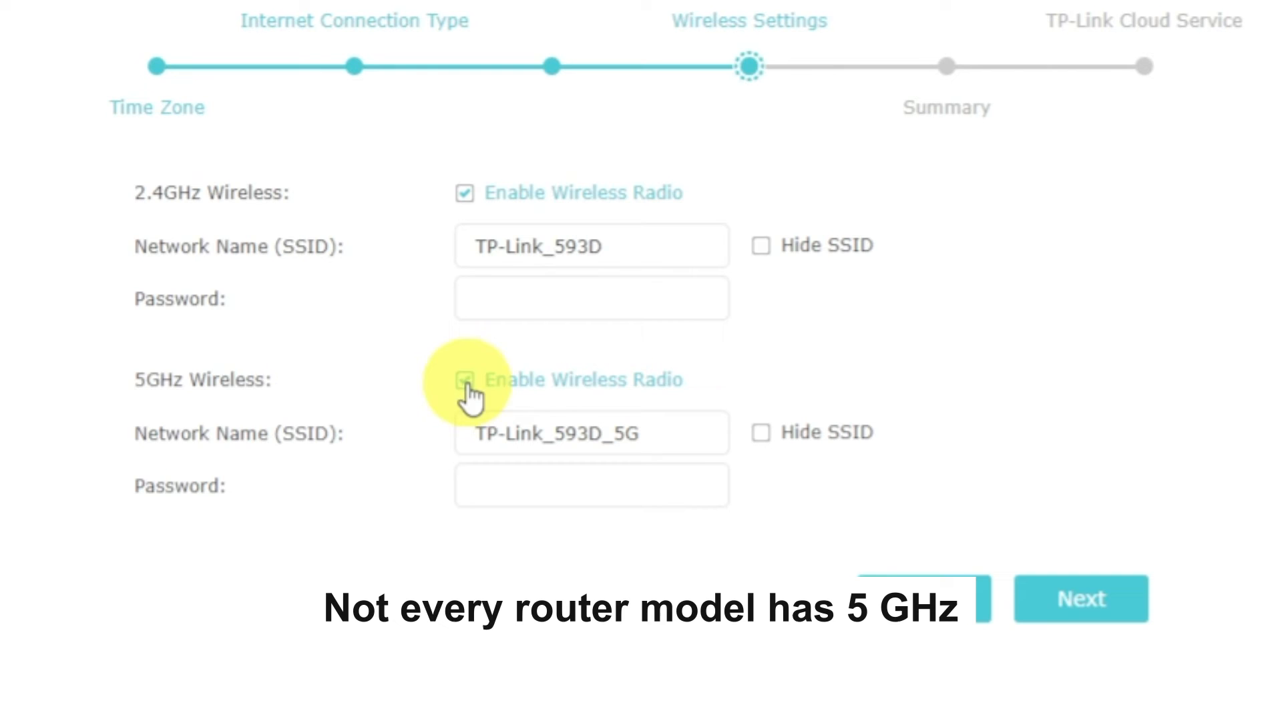
click(463, 380)
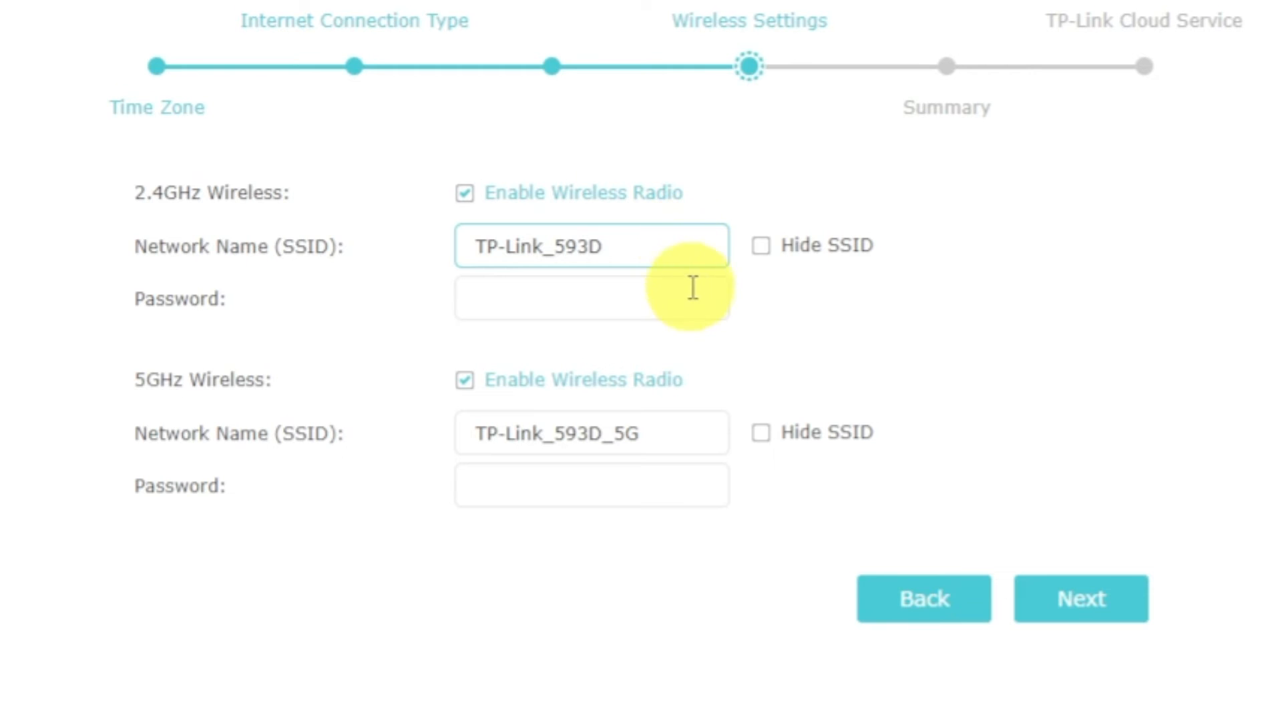
click(591, 298)
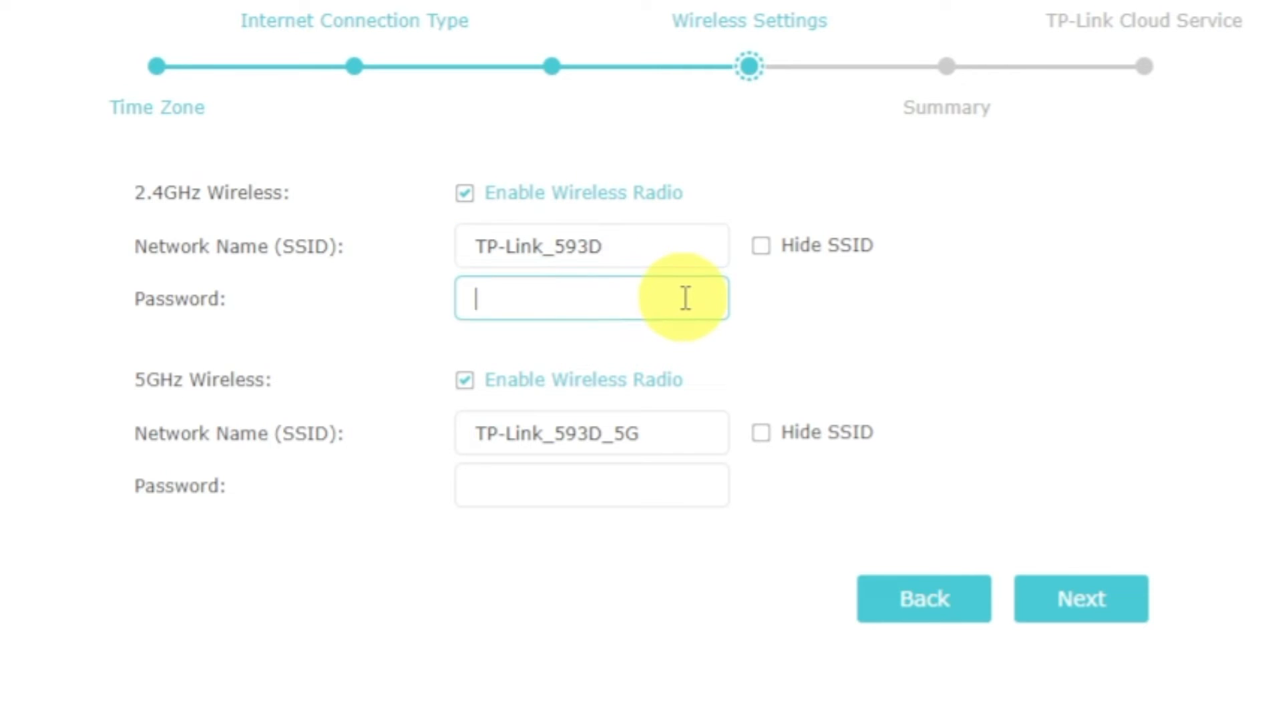
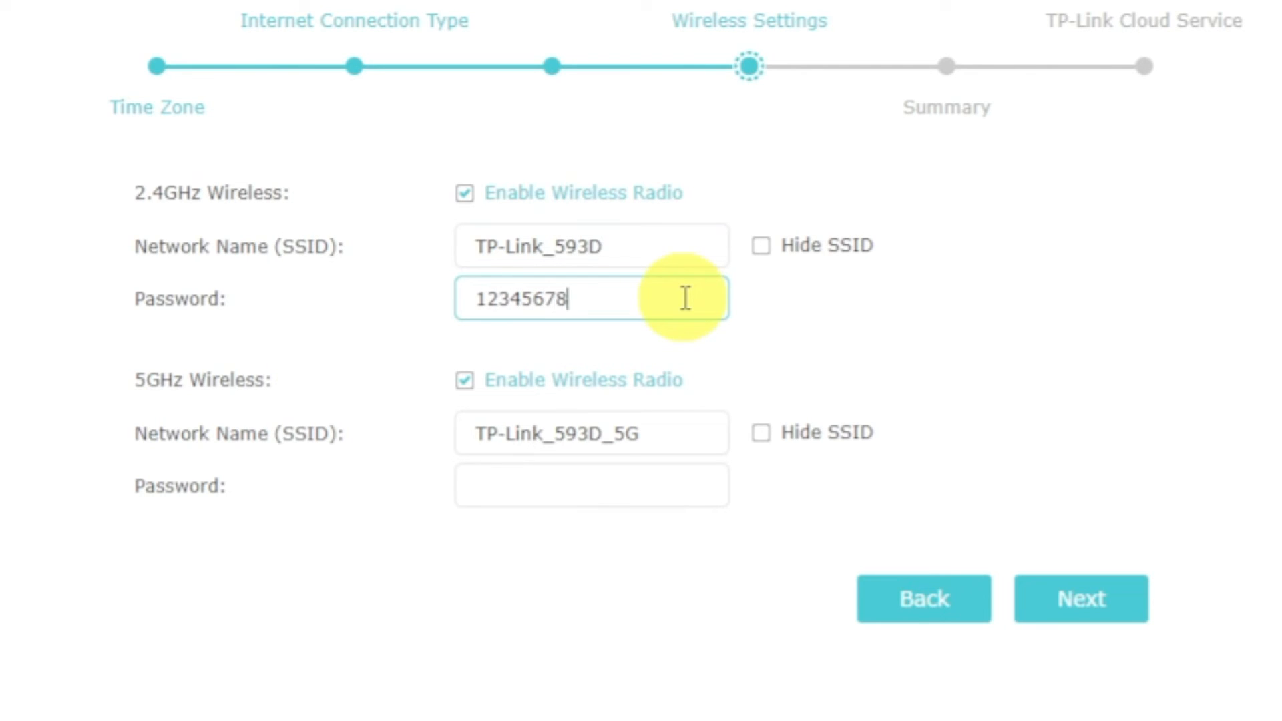
click(591, 484)
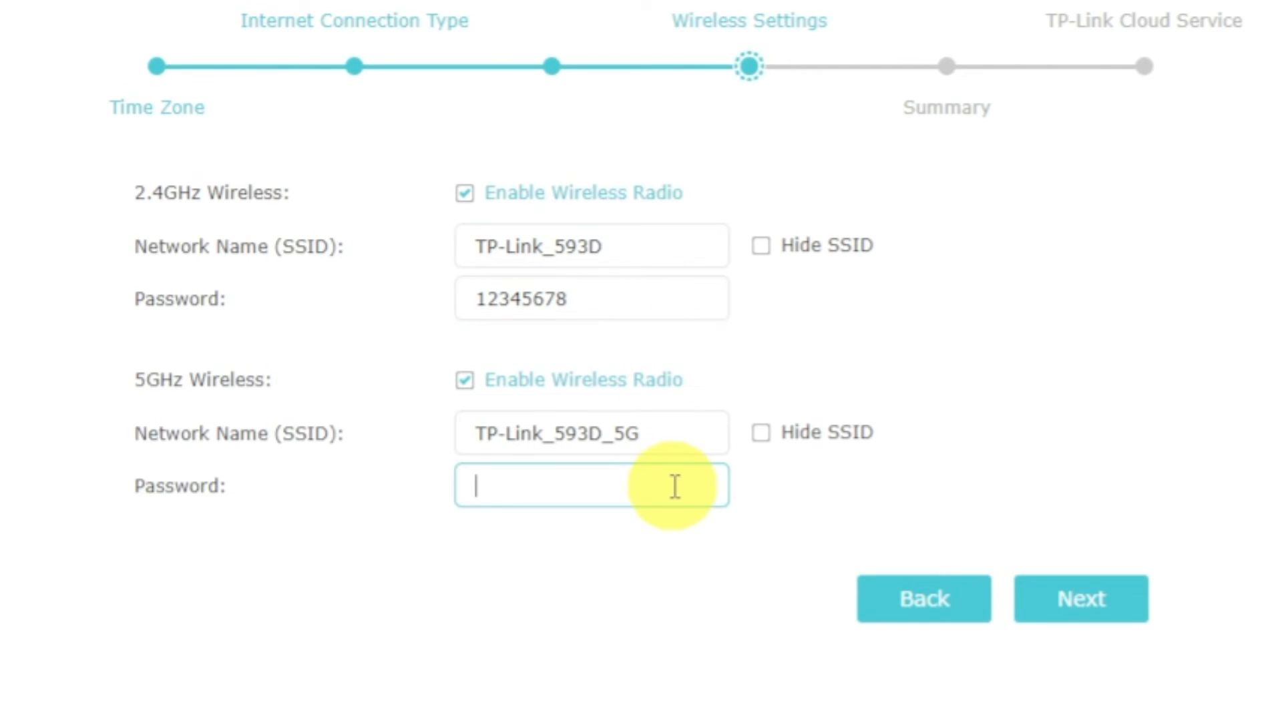
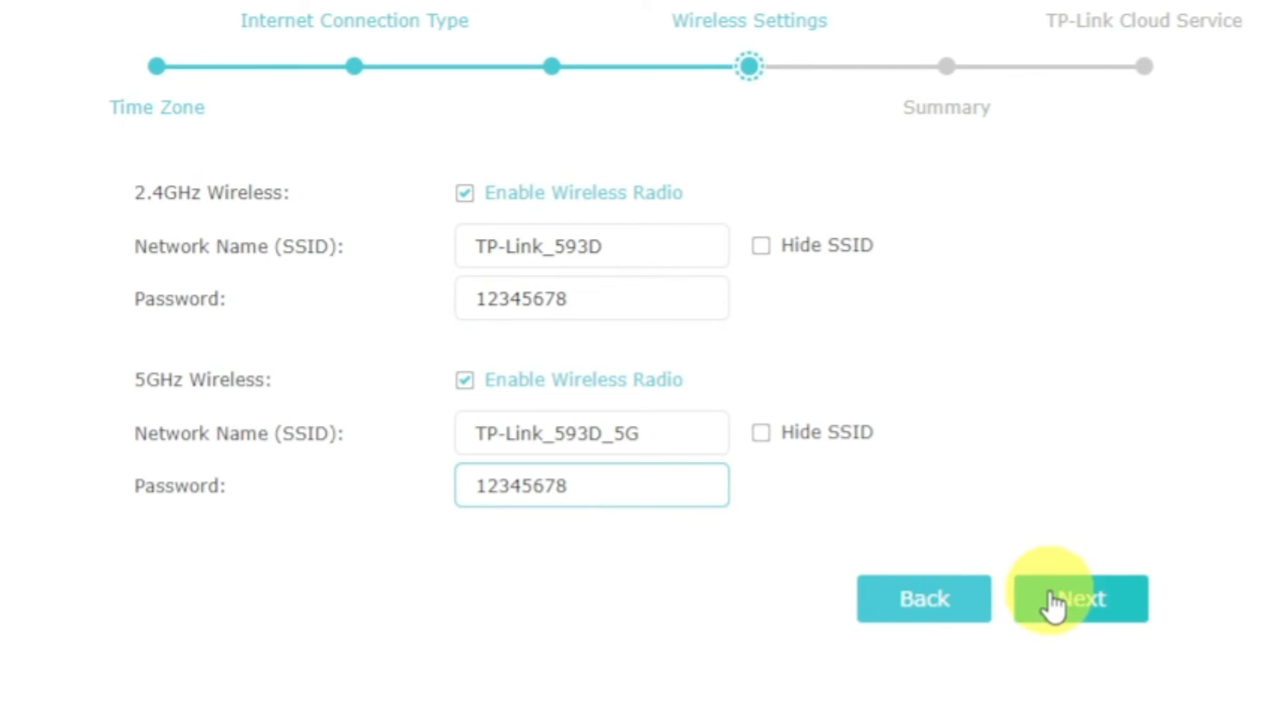
click(1078, 597)
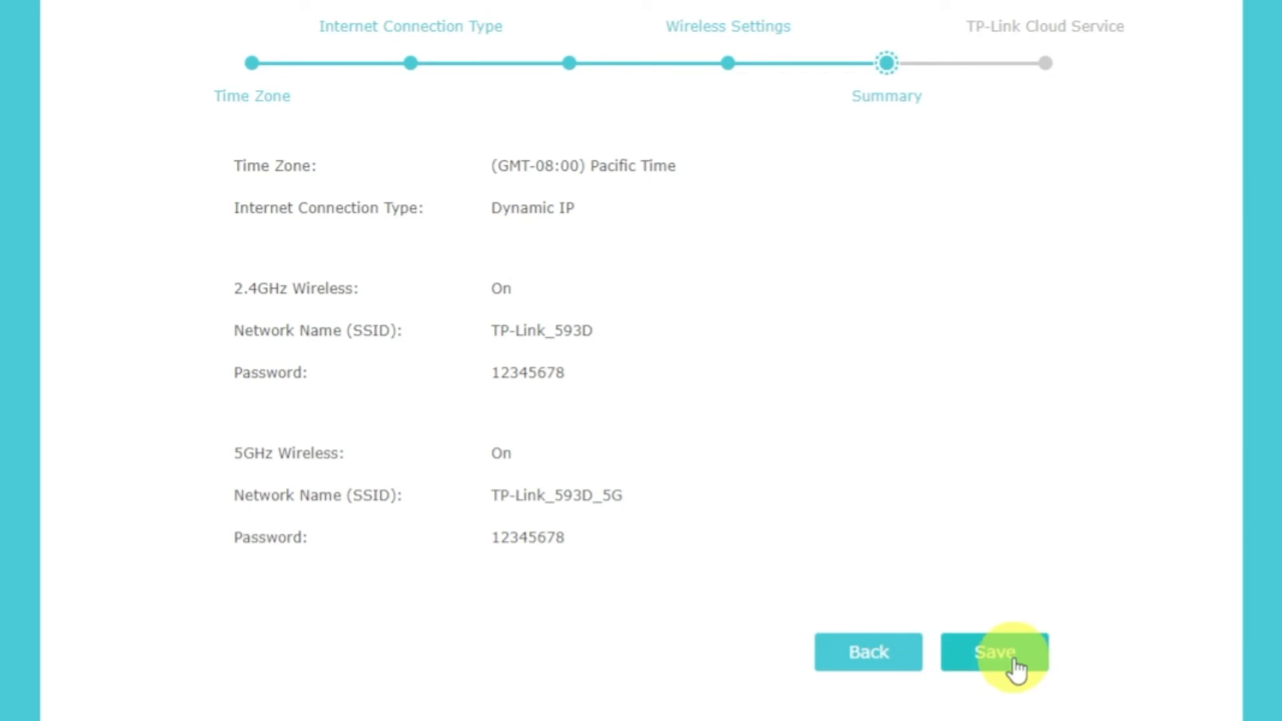
- Save the Quick Setup summary, skip TP-Link ID login, and finish
click(995, 652)
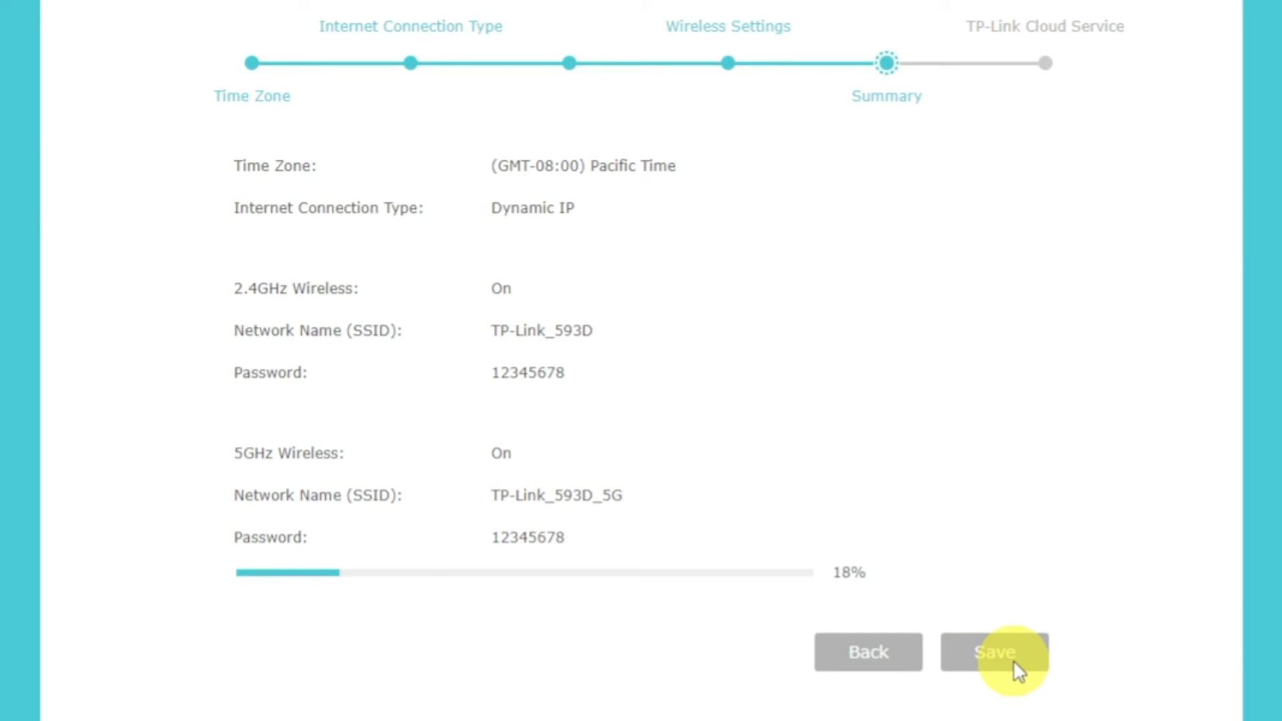
click(995, 652)
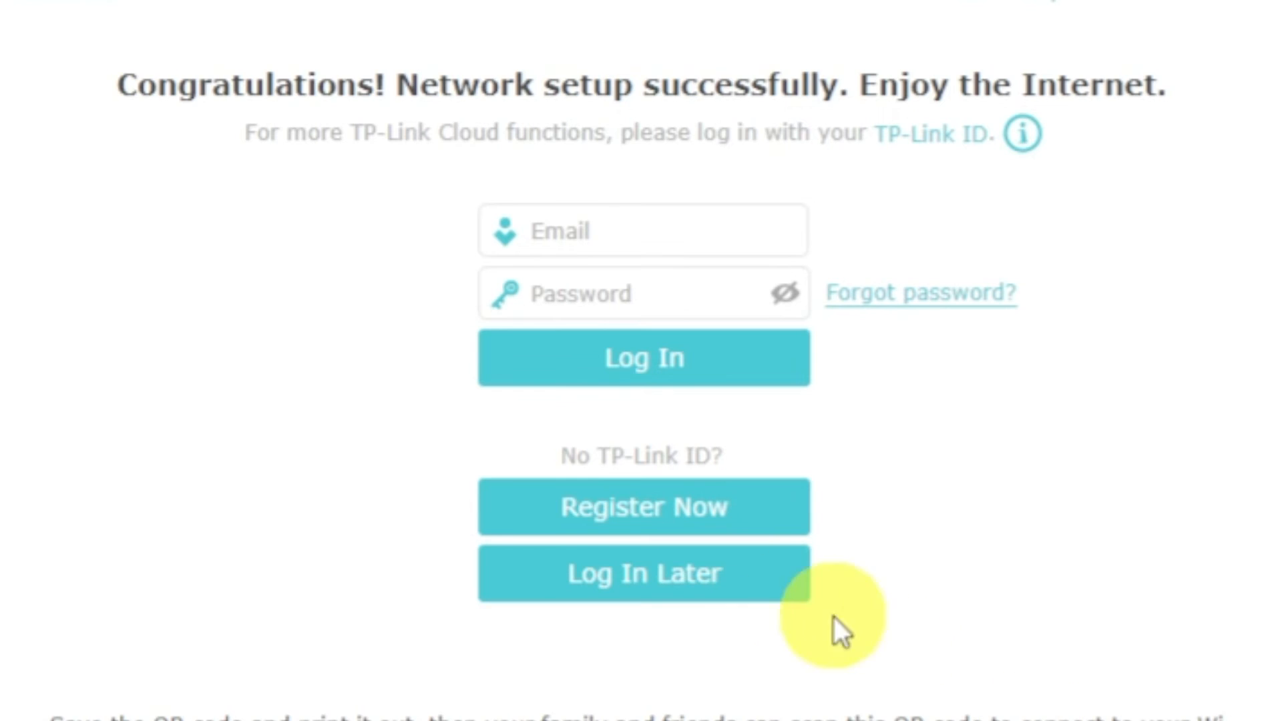
click(644, 573)
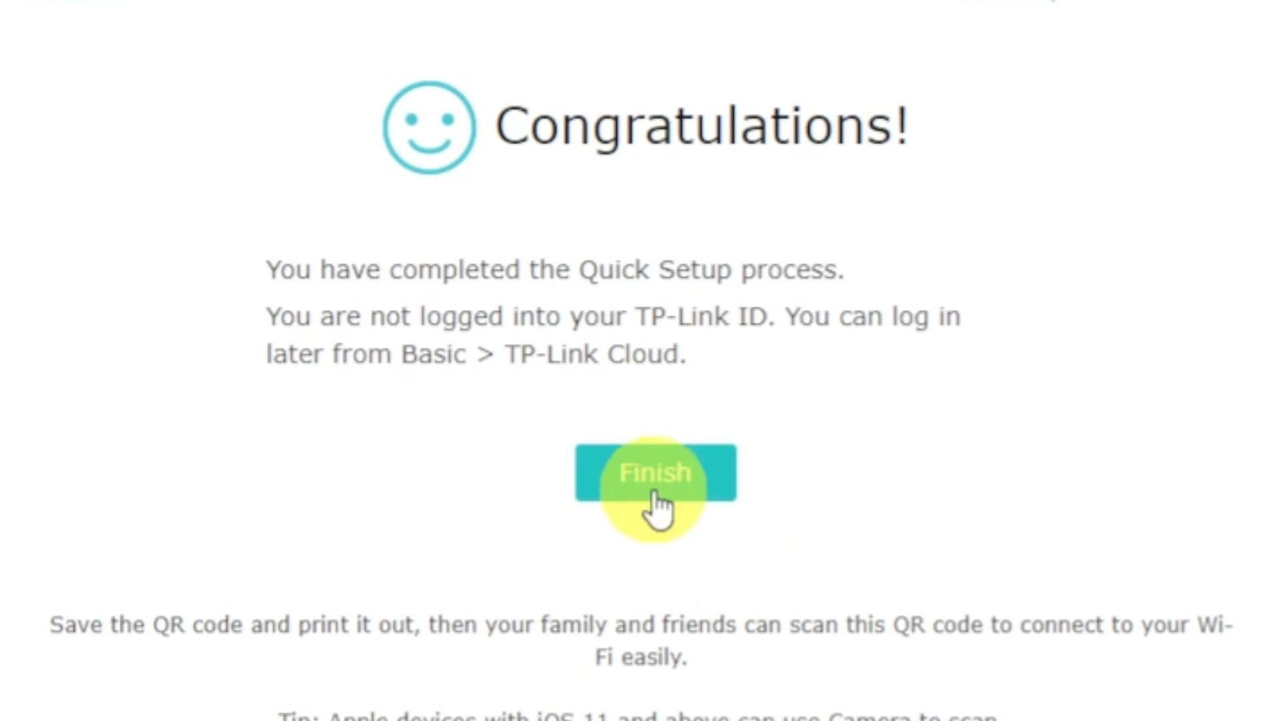
click(654, 472)
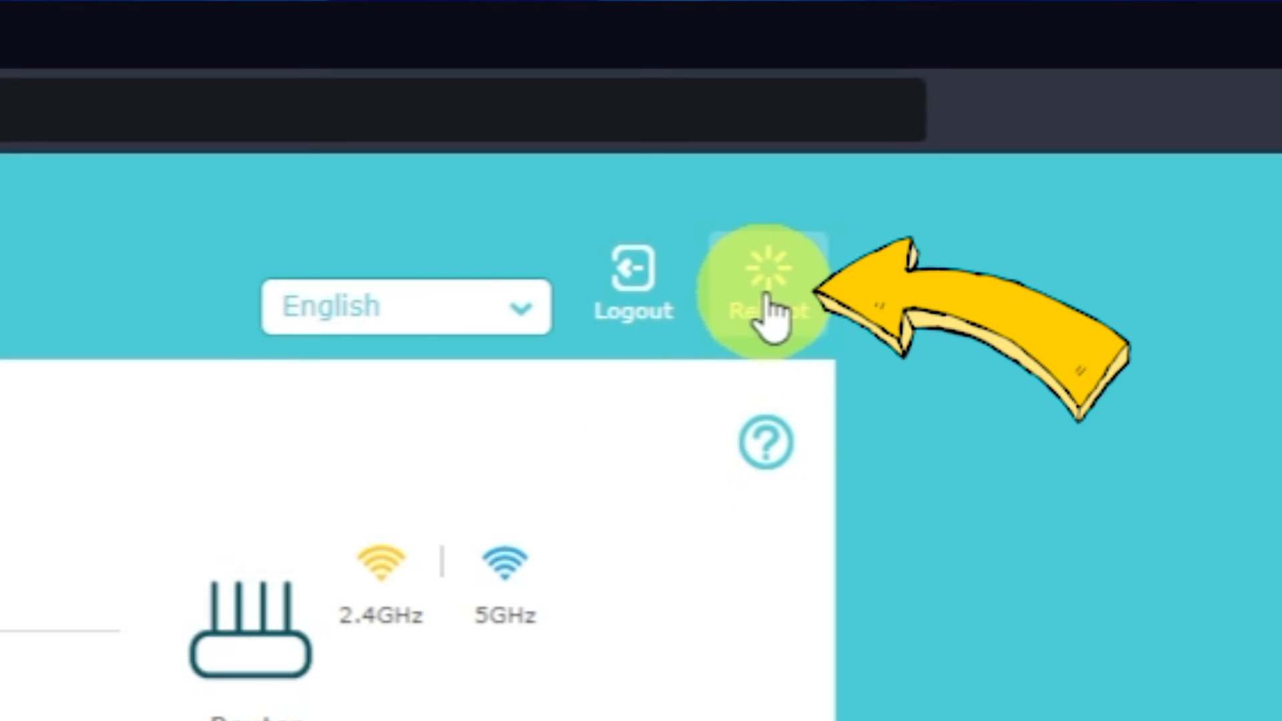
click(765, 295)
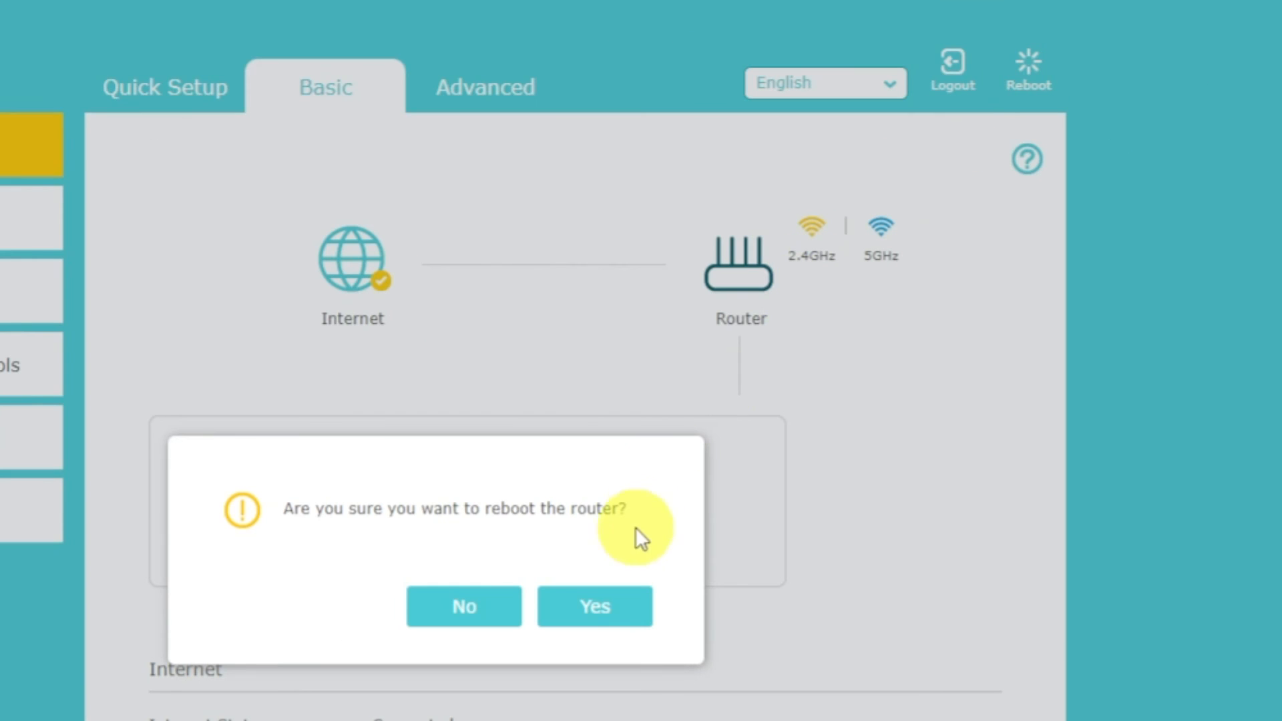
click(594, 606)
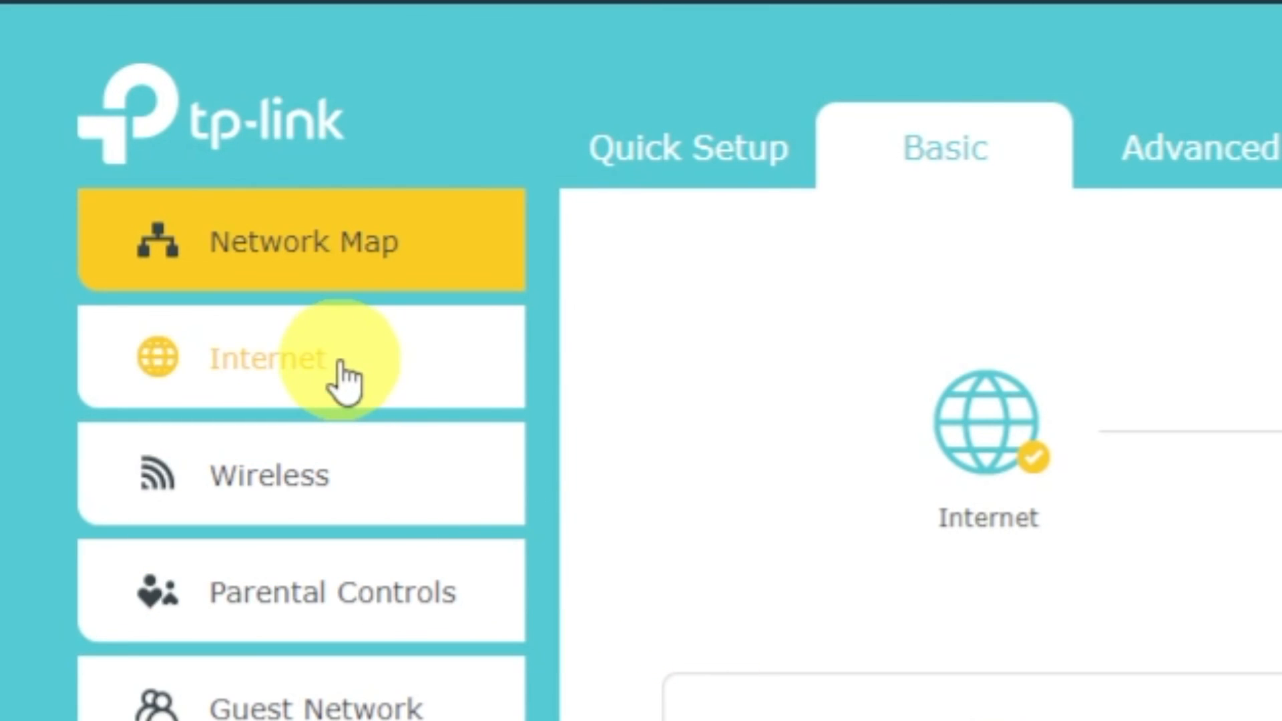
- Clone the current computer's MAC on the Internet page, then confirm a router reboot
click(262, 357)
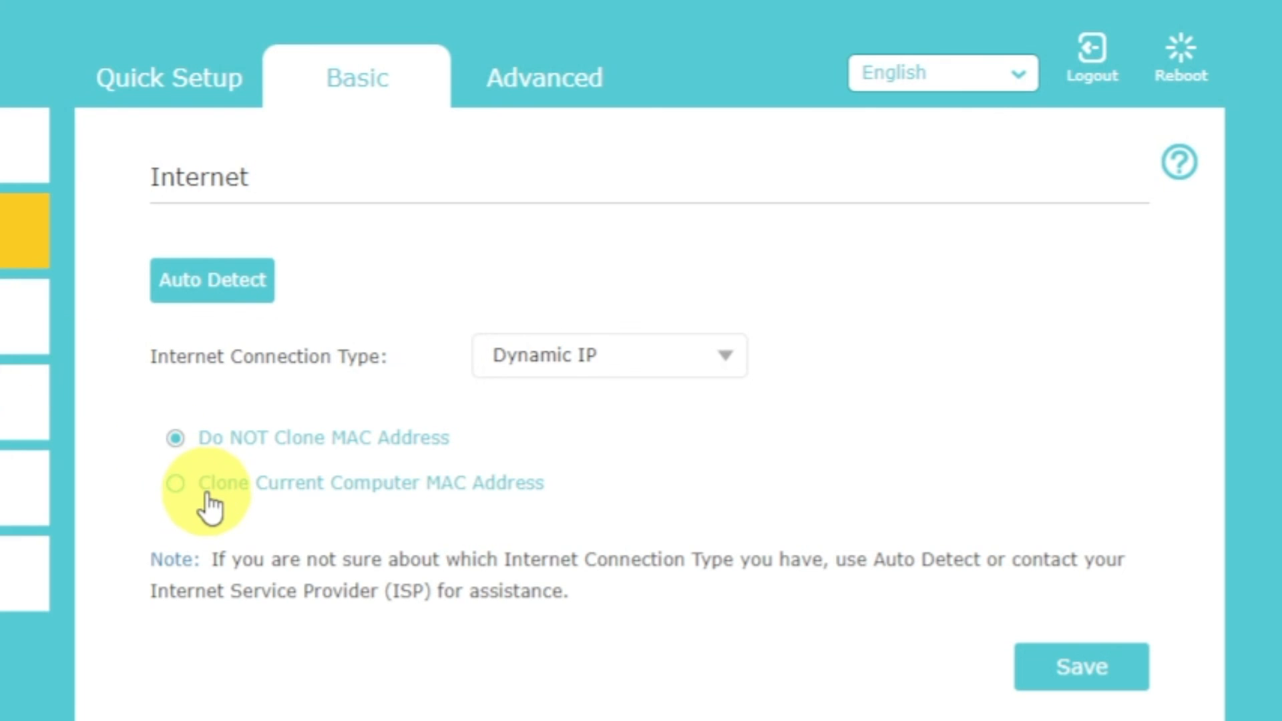
click(175, 482)
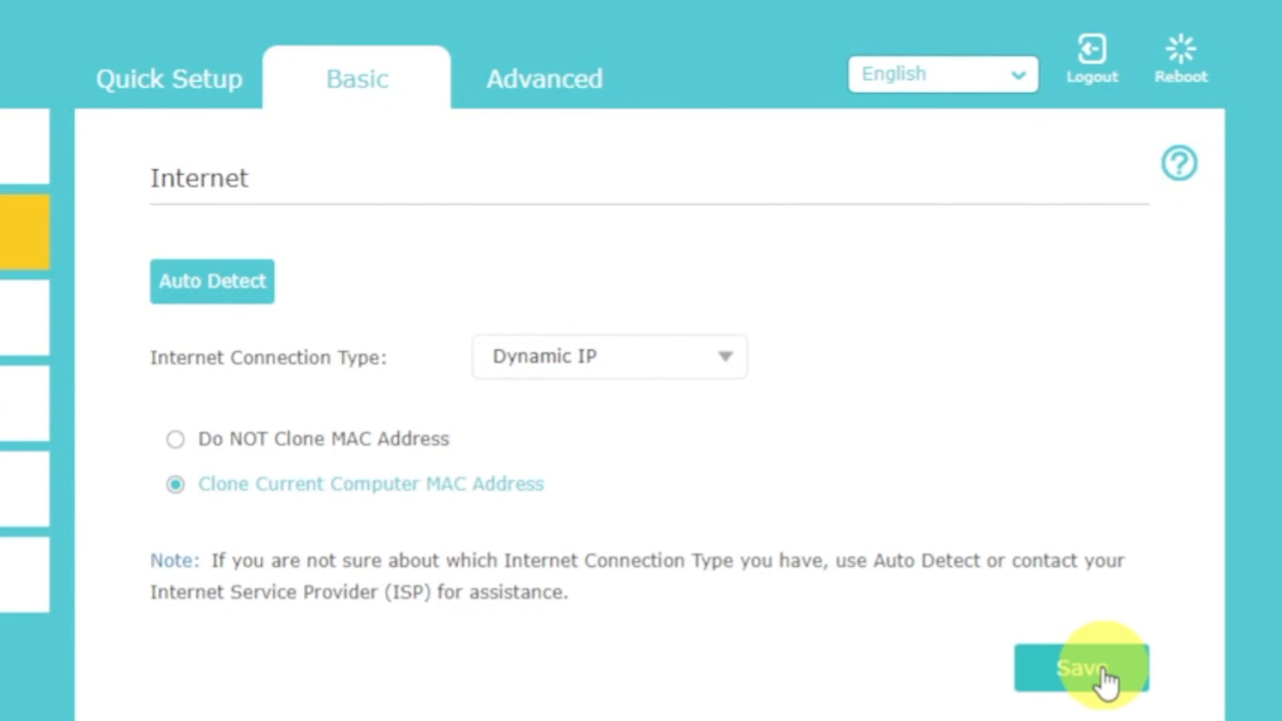
mouse_move(1180, 58)
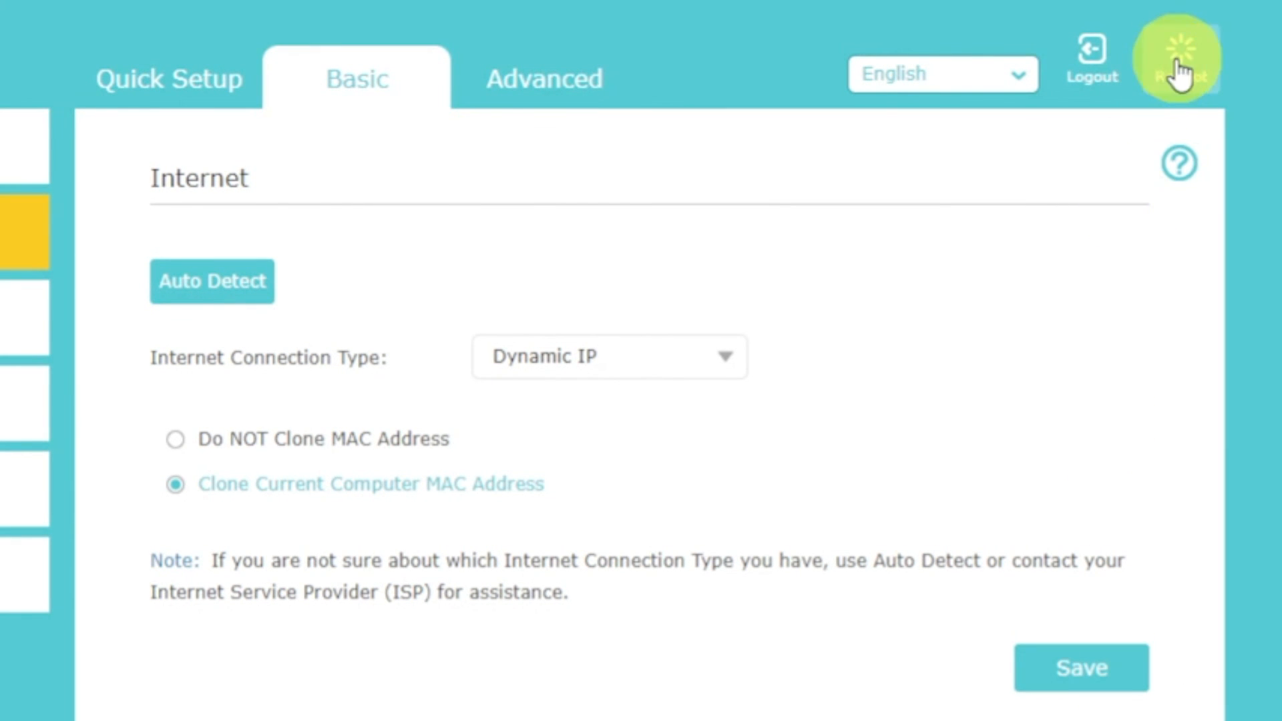
click(1180, 54)
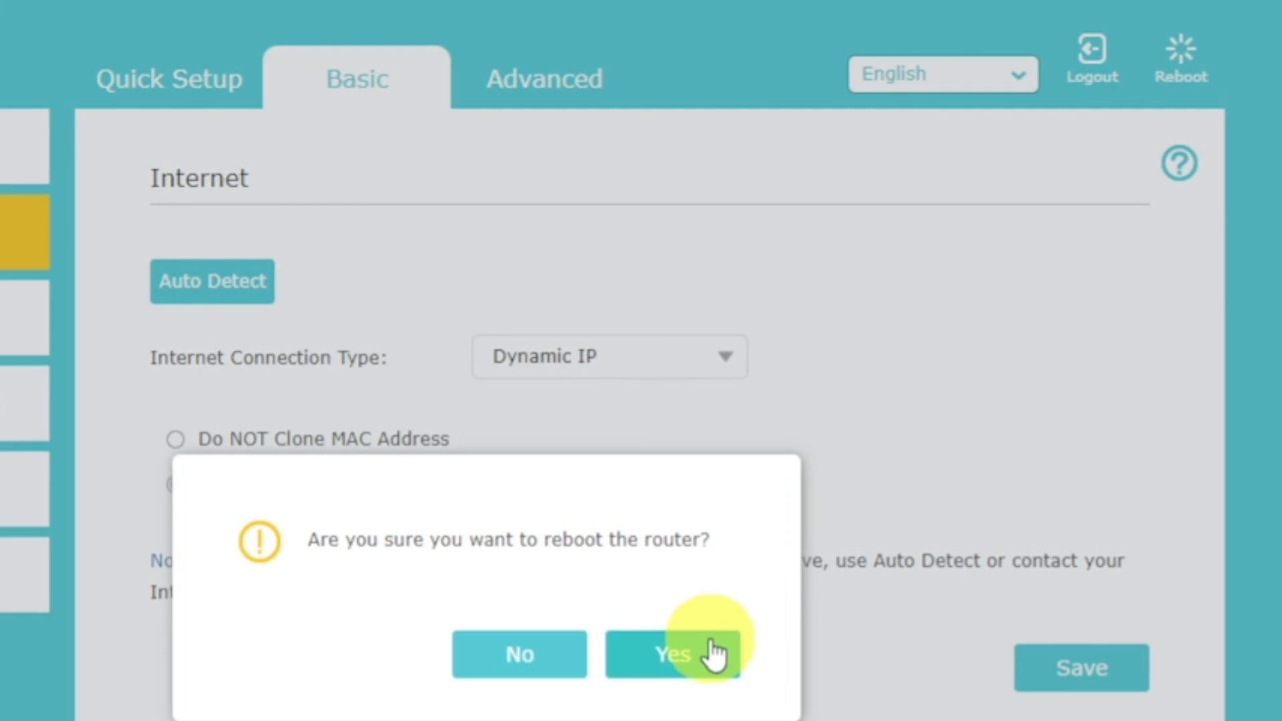
click(673, 654)
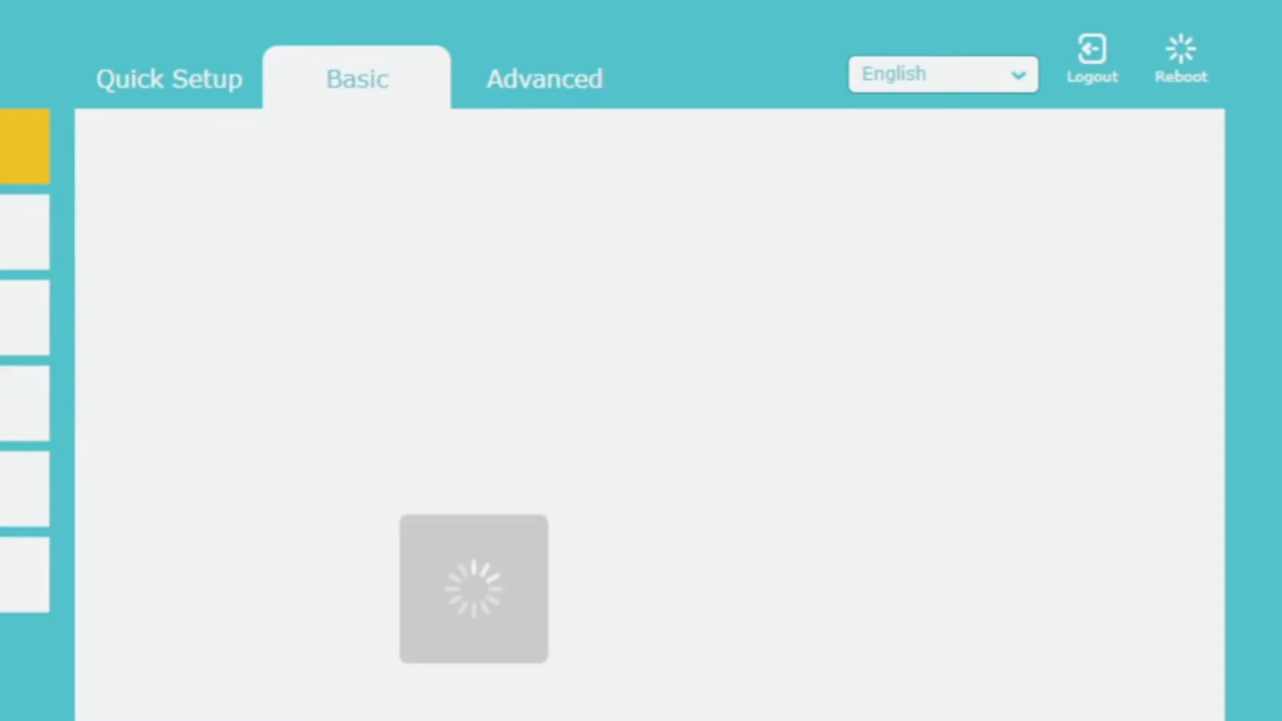